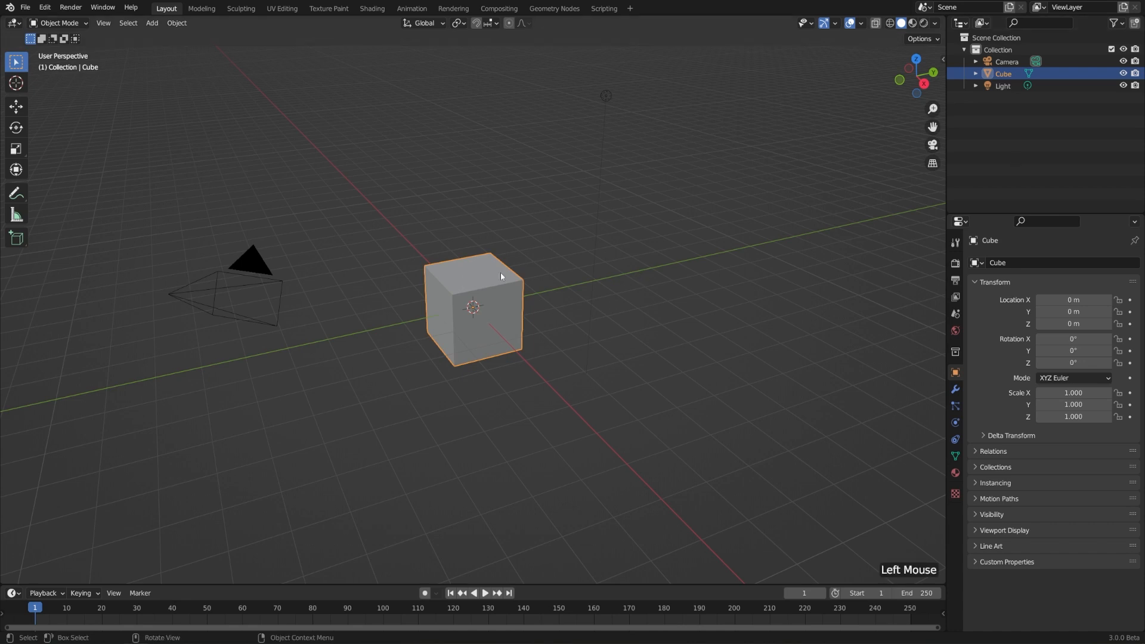
Duplicate the cube via Object > Duplicate Objects and place Cube.001 beside the original
{"action": "left_click", "coordinate": [176, 23]}
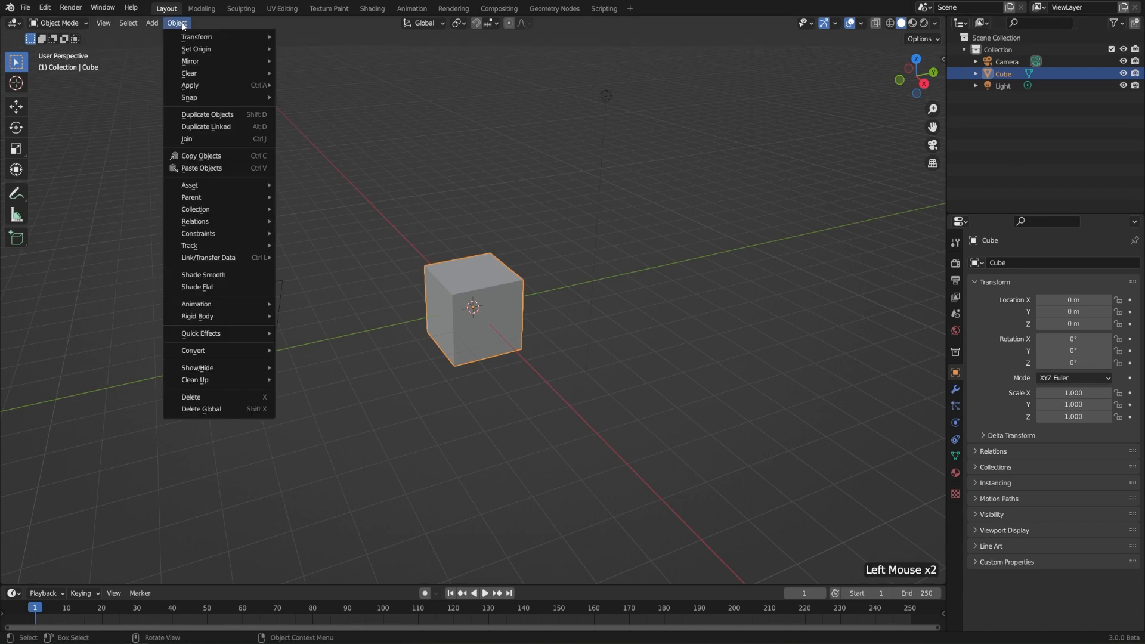
{"action": "left_click", "coordinate": [207, 114]}
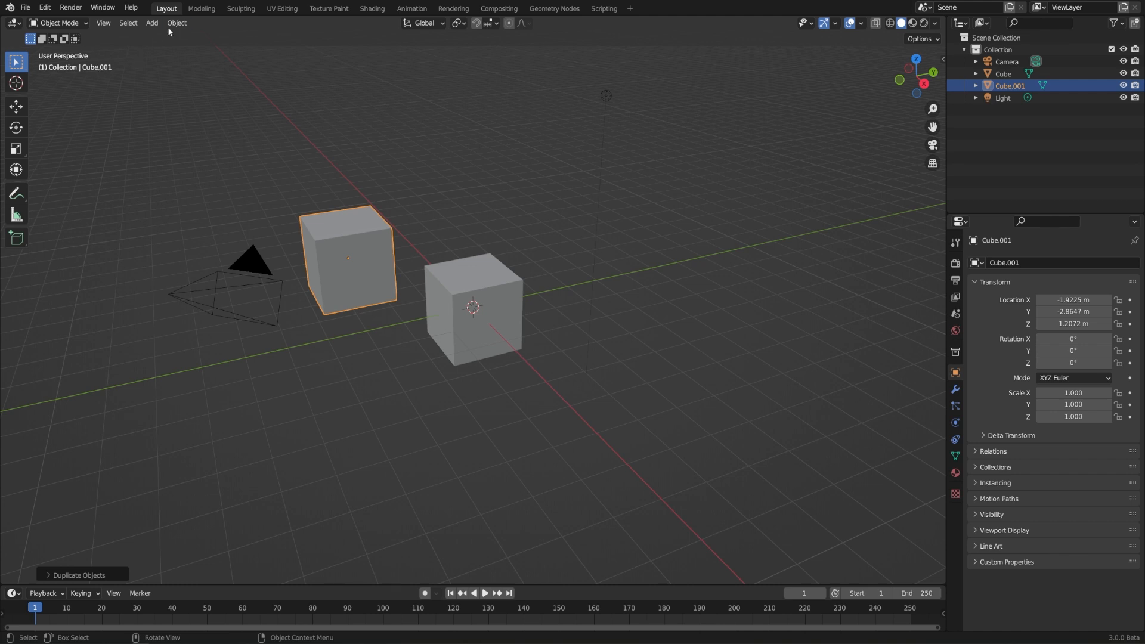
Duplicate Cube.001 with Shift+D, then duplicate all three cubes together, giving six cubes
{"action": "left_click", "coordinate": [176, 23]}
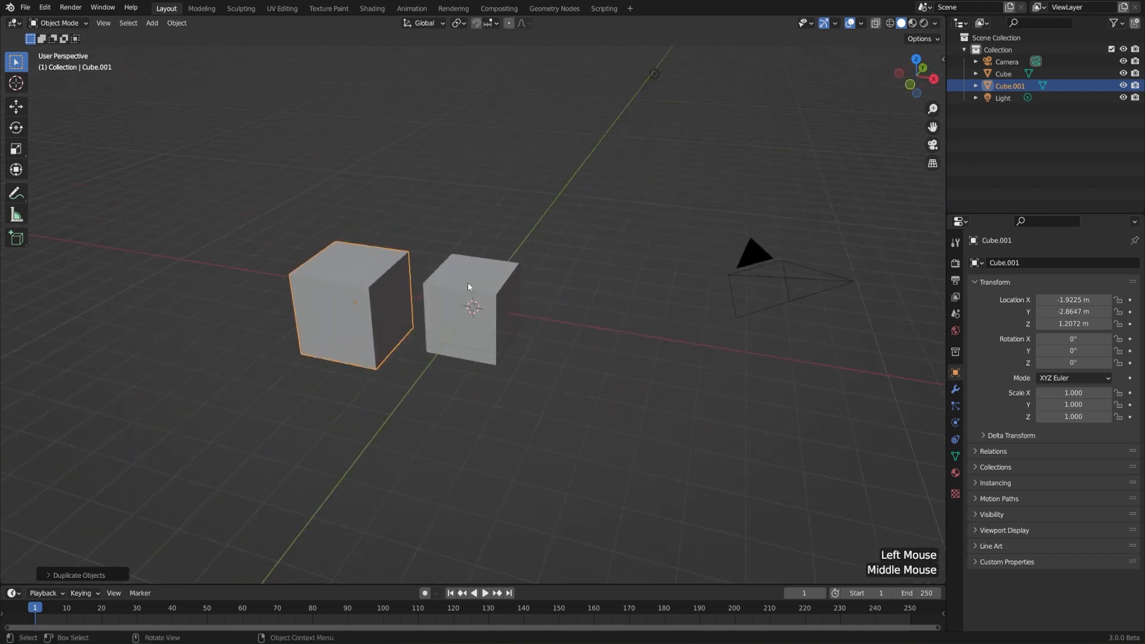
{"action": "key", "text": "shift+d"}
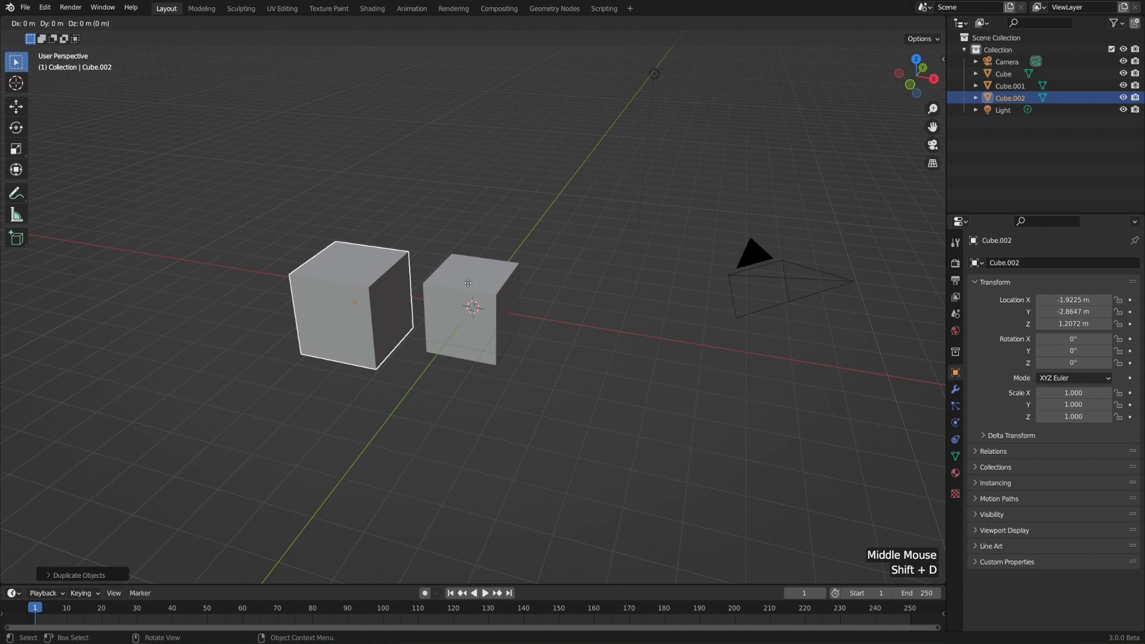
{"action": "left_click_drag", "start_coordinate": [467, 283], "coordinate": [491, 282]}
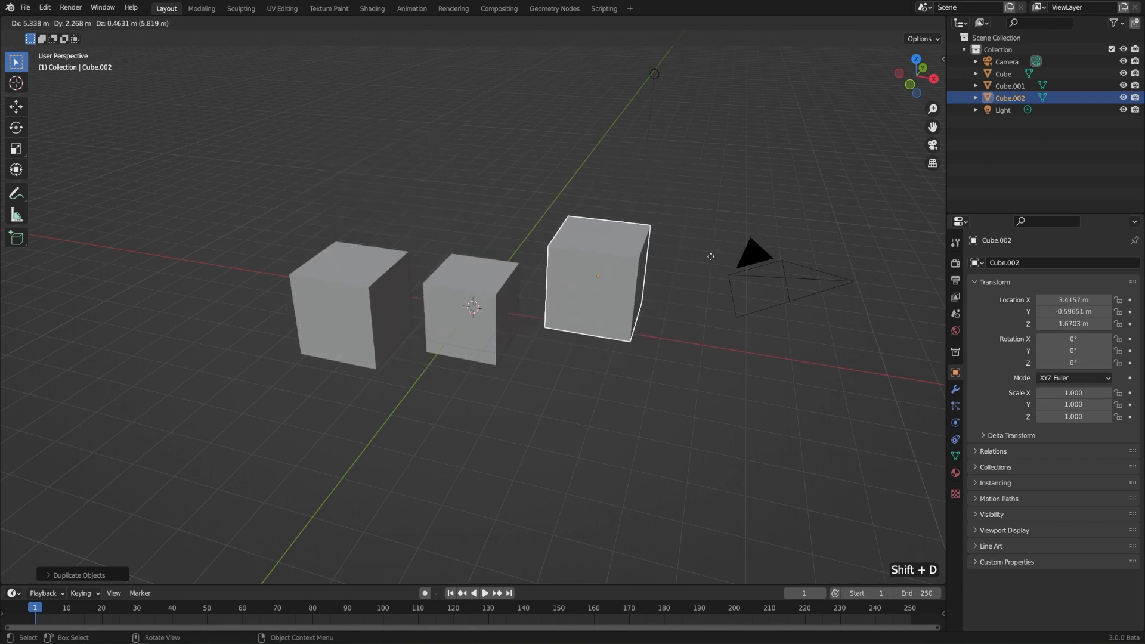
{"action": "left_click", "coordinate": [695, 285]}
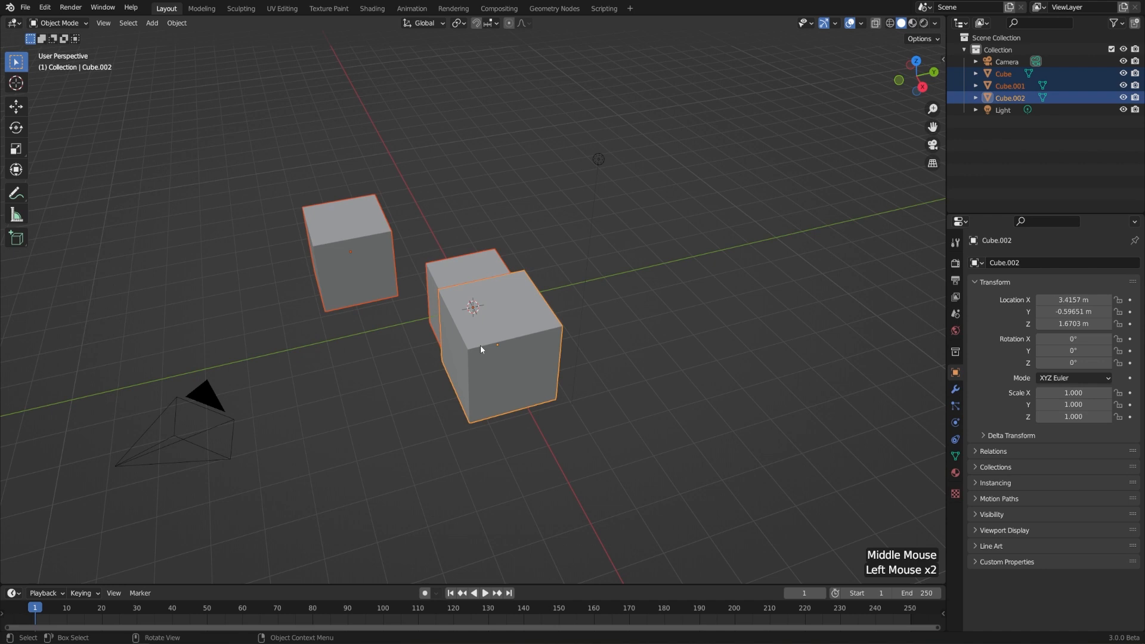
{"action": "left_click_drag", "start_coordinate": [482, 350], "coordinate": [474, 306]}
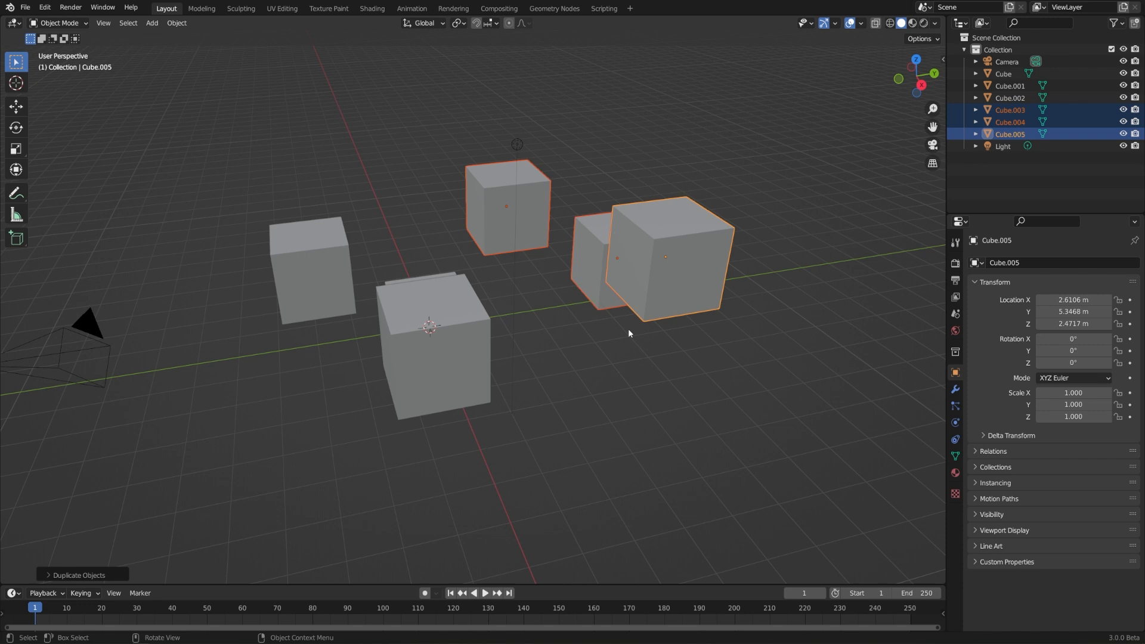
Select Cube.005 alone and duplicate it with Shift+D to create Cube.006
{"action": "left_click", "coordinate": [664, 255]}
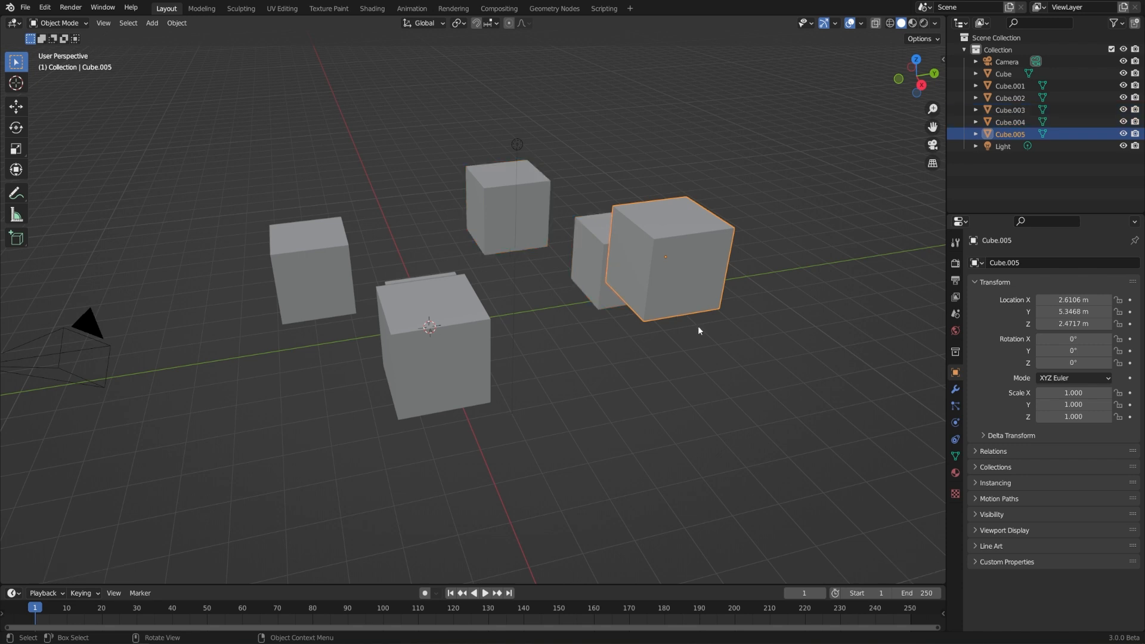
{"action": "mouse_move", "coordinate": [726, 321]}
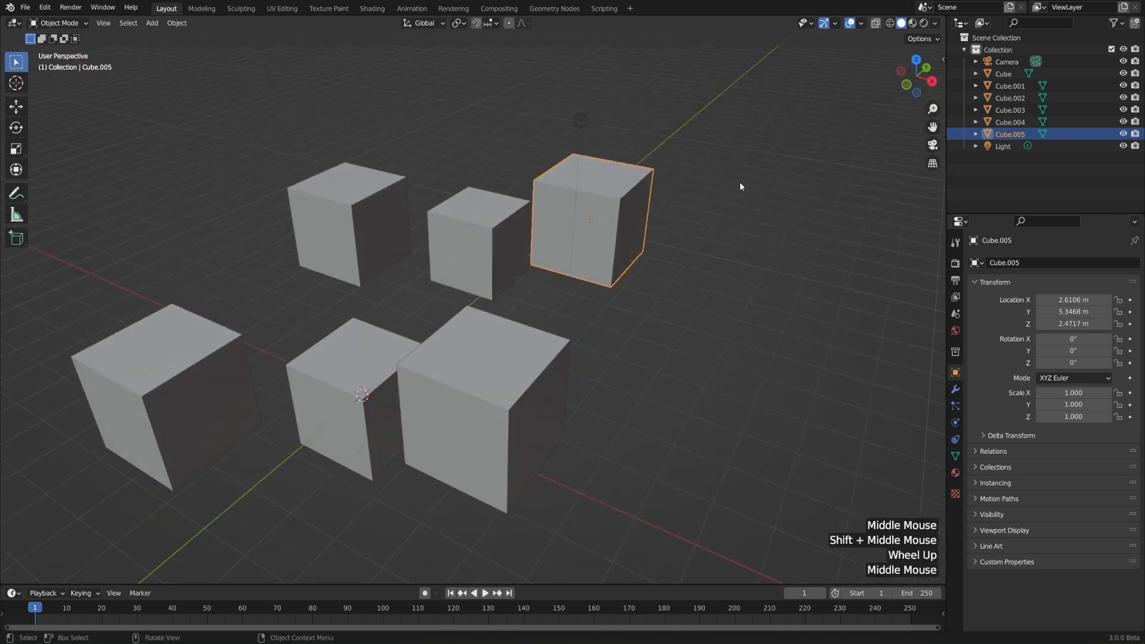
{"action": "mouse_move", "coordinate": [704, 237]}
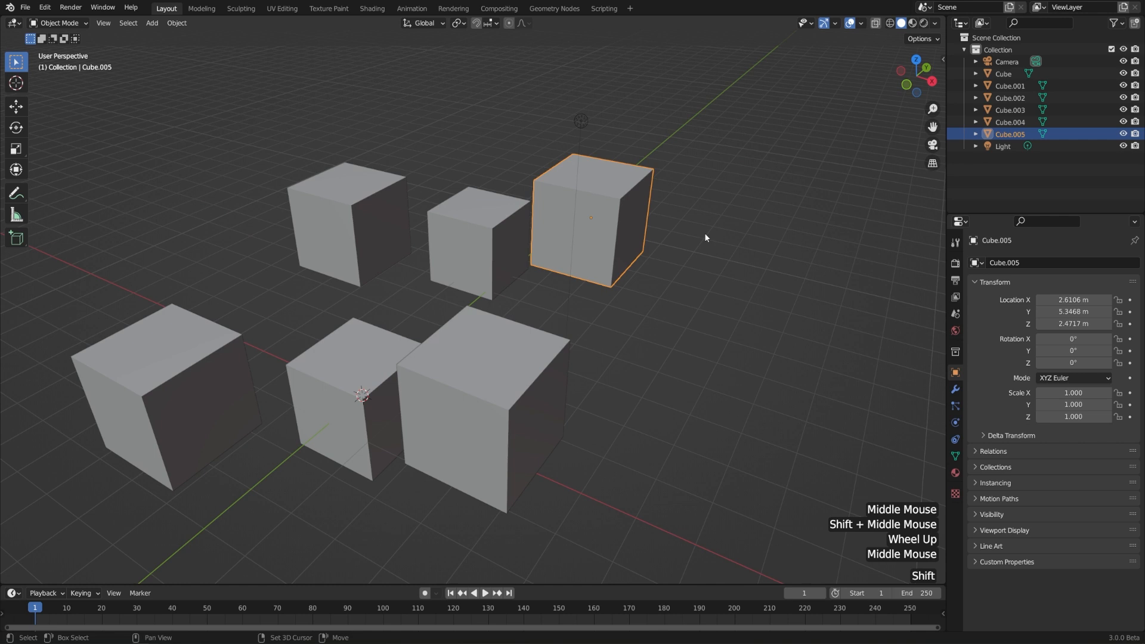
{"action": "key", "text": "shift+d"}
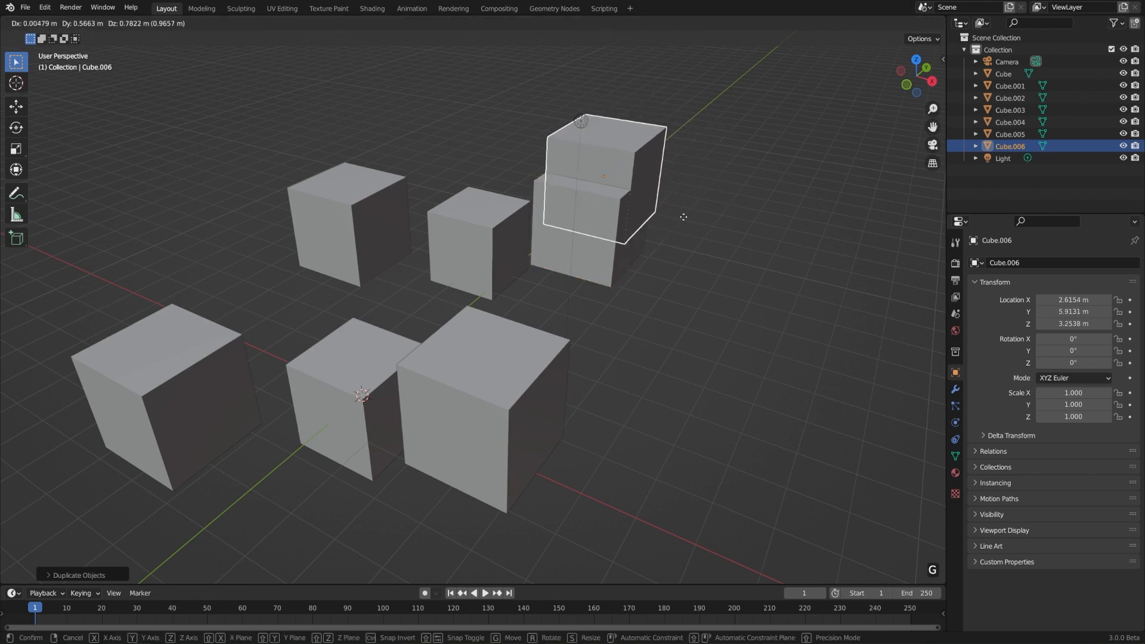
Place Cube.006 to the right, expand Cube and Cube.001's mesh data, taper Cube.006, and begin selecting copies
{"action": "left_click", "coordinate": [756, 248]}
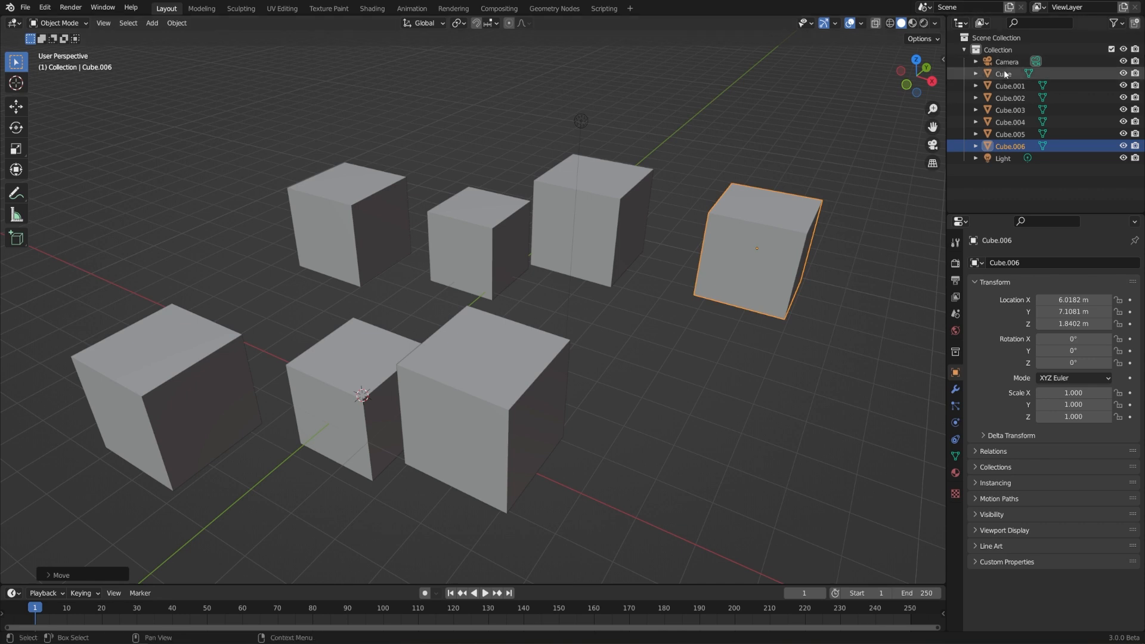
{"action": "left_click", "coordinate": [976, 74]}
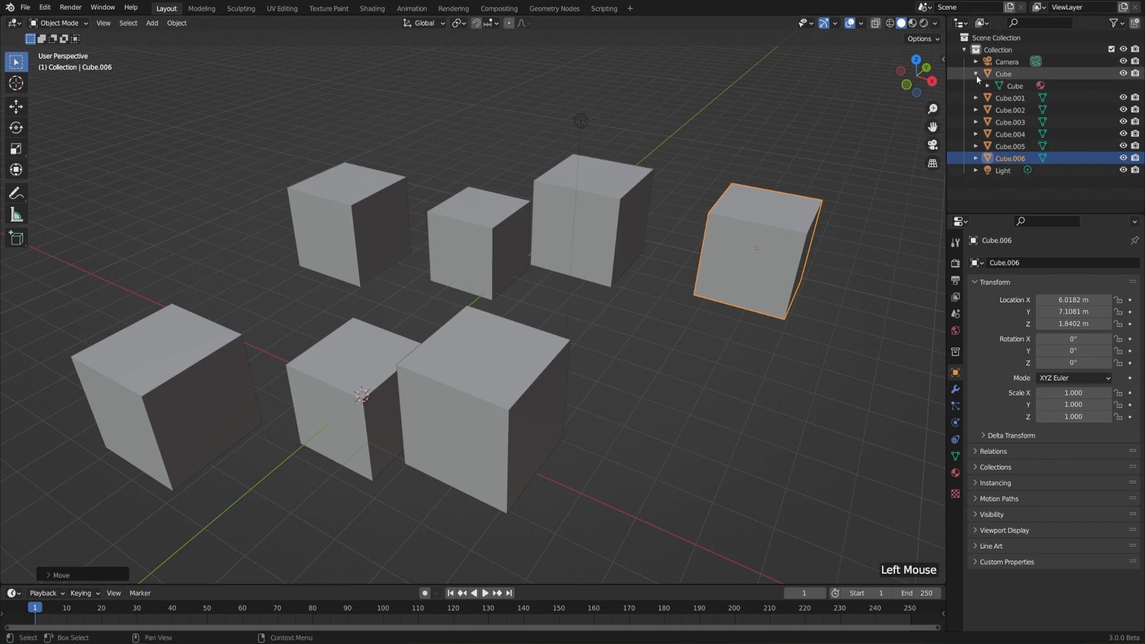
{"action": "left_click", "coordinate": [987, 86]}
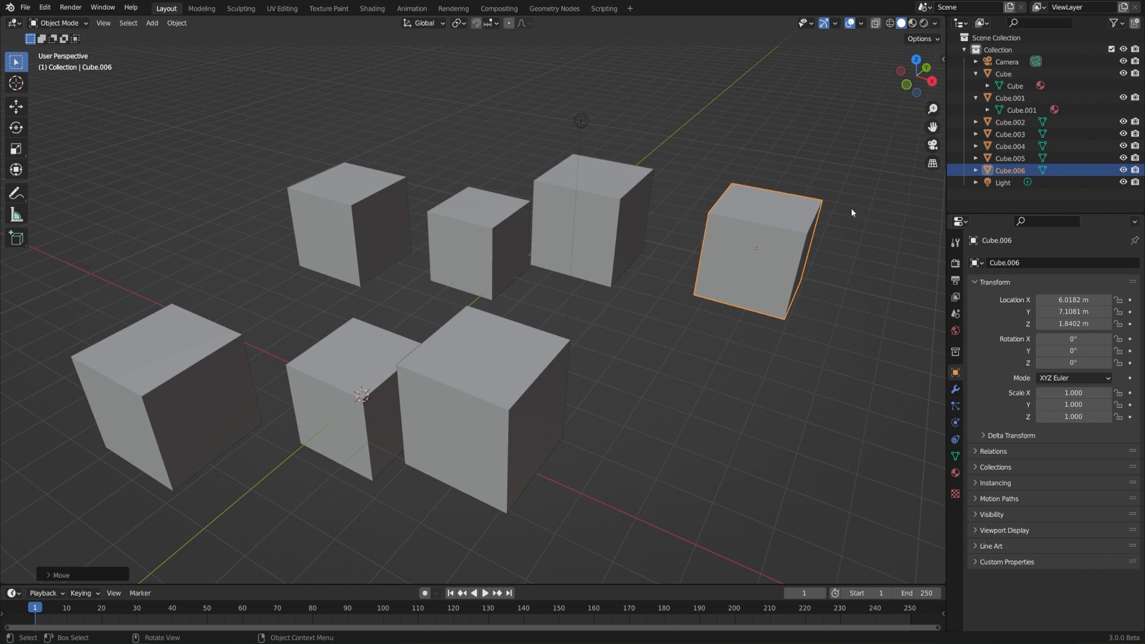
{"action": "key", "text": "Tab"}
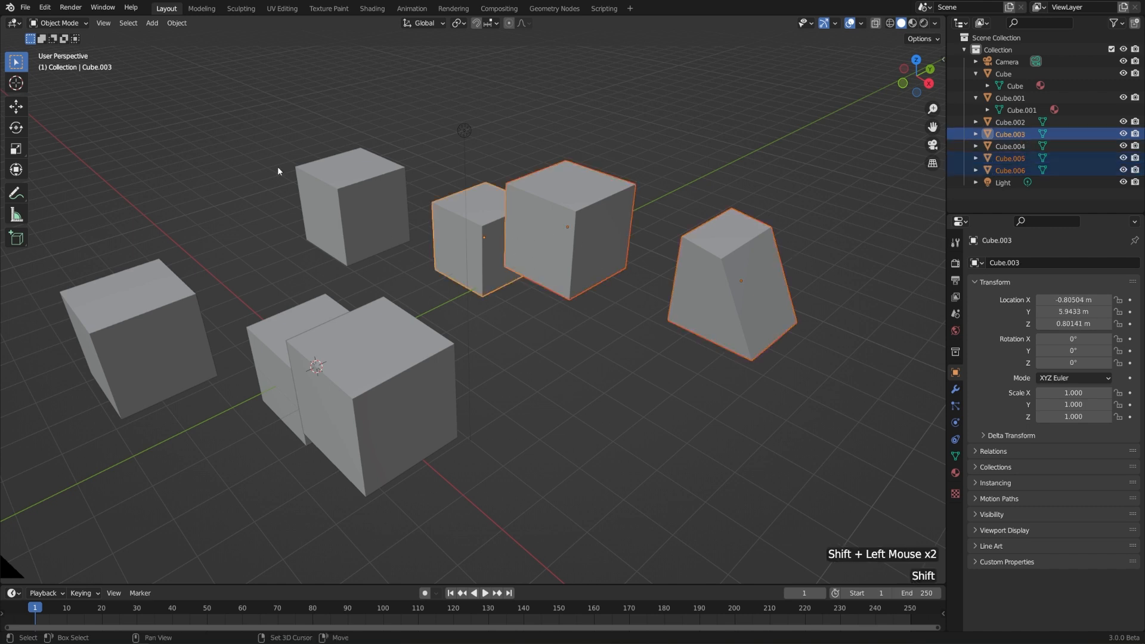
{"action": "left_click", "coordinate": [357, 402]}
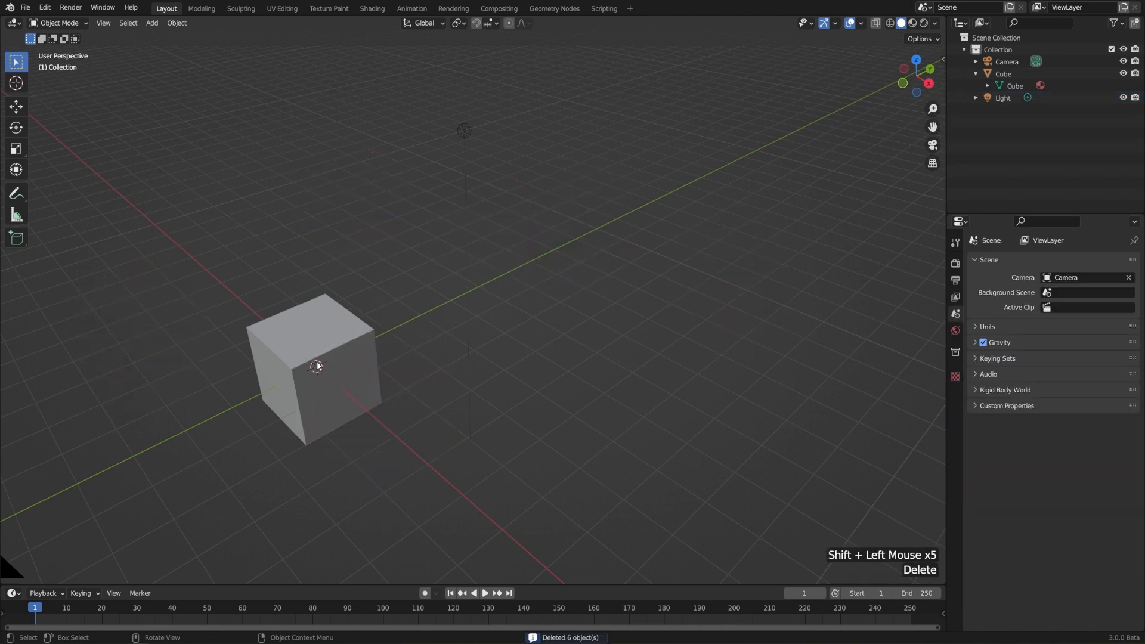
Make a linked copy of the original cube via Object > Duplicate Linked and show Cube.001's shared mesh data
{"action": "left_click", "coordinate": [316, 365]}
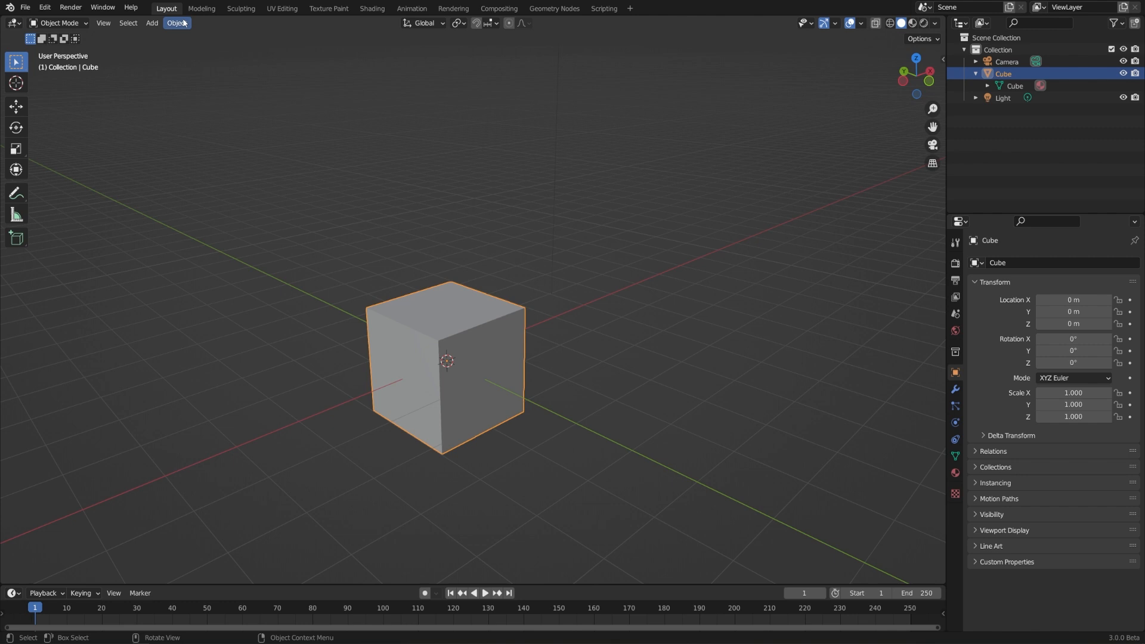
{"action": "left_click", "coordinate": [176, 23]}
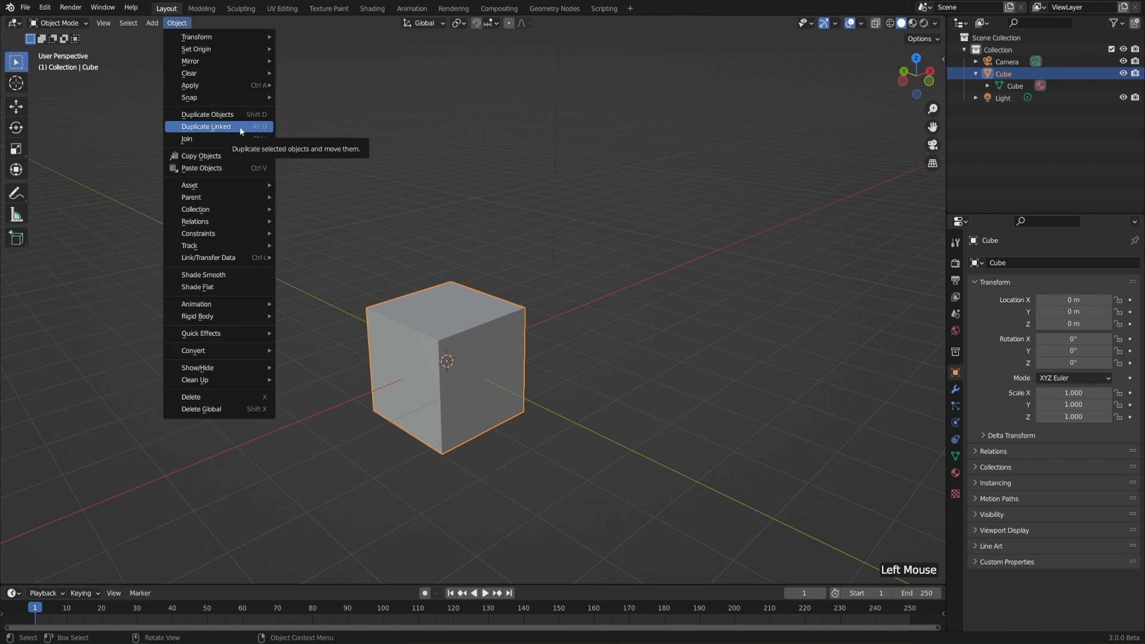
{"action": "left_click", "coordinate": [206, 125]}
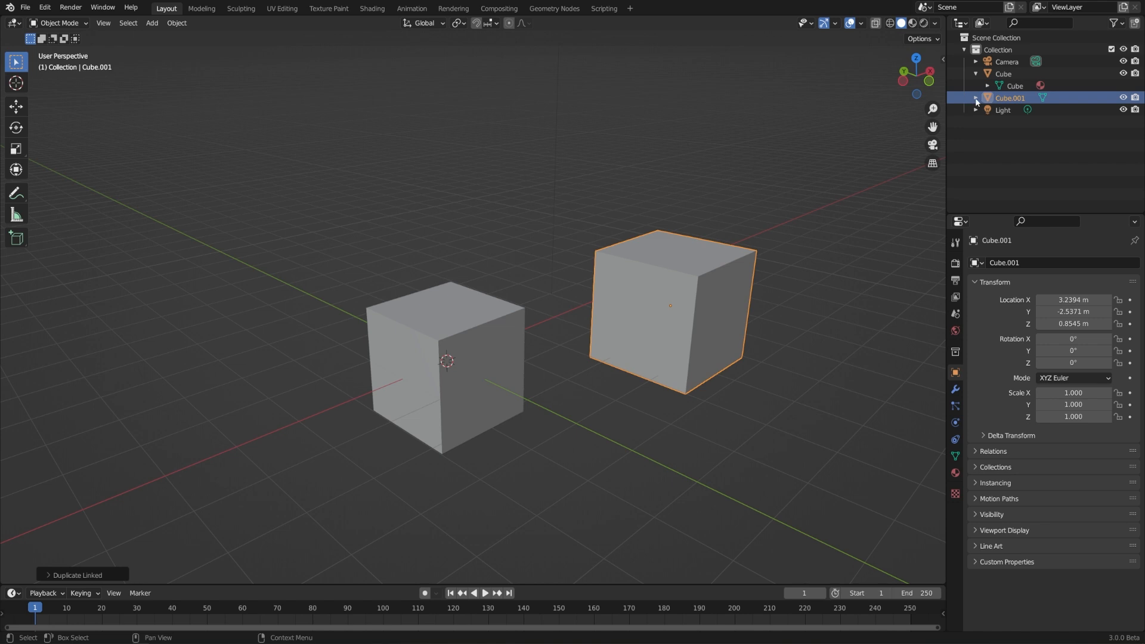
{"action": "left_click", "coordinate": [977, 98]}
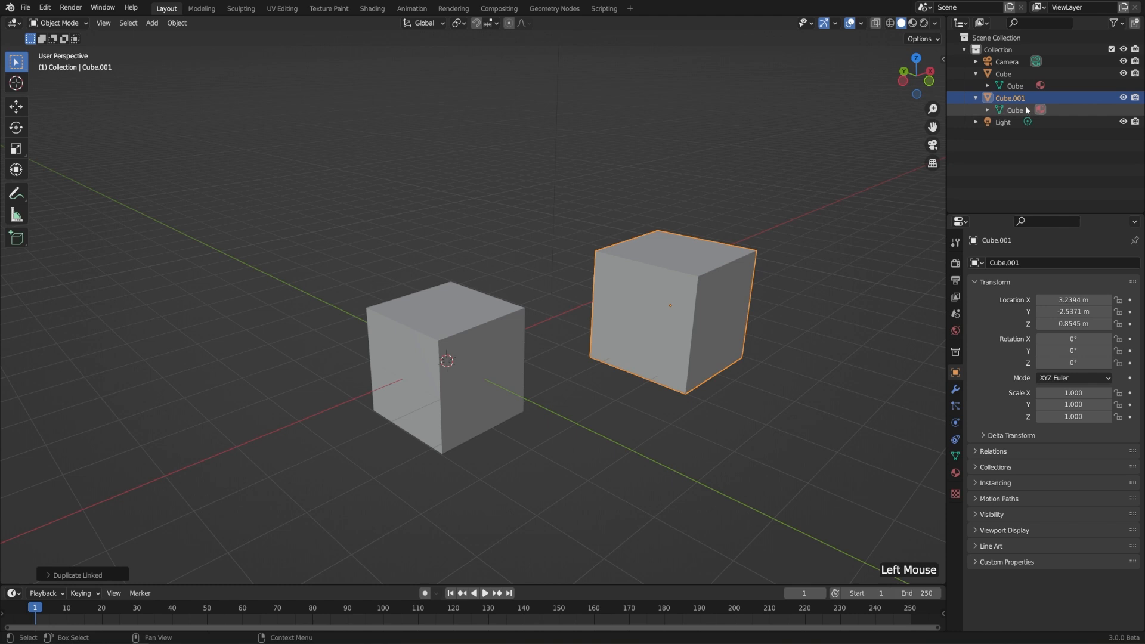
{"action": "mouse_move", "coordinate": [1063, 109]}
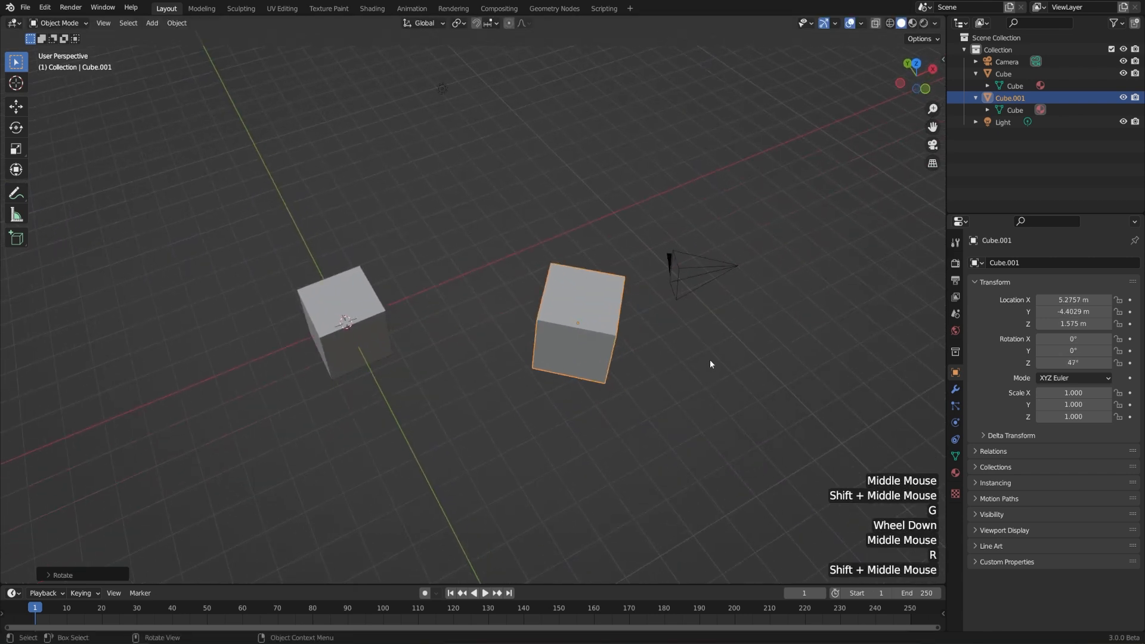
Edit Cube.001's mesh and raise one corner vertex so both linked cubes deform
{"action": "key", "text": "Tab"}
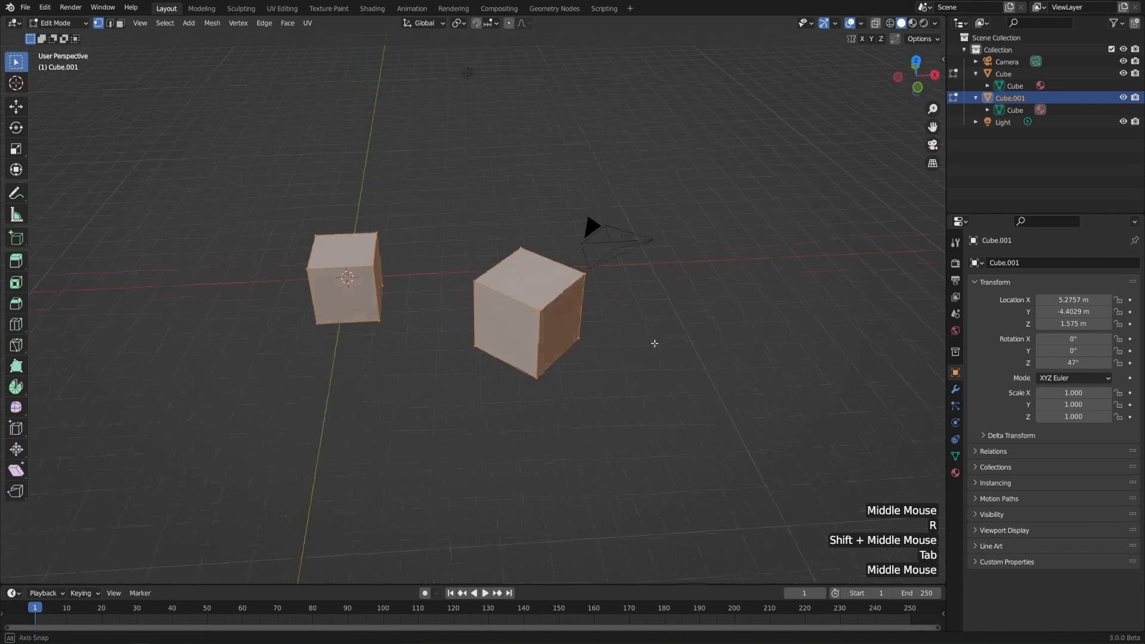
{"action": "scroll", "scroll_direction": "up", "scroll_amount": 3}
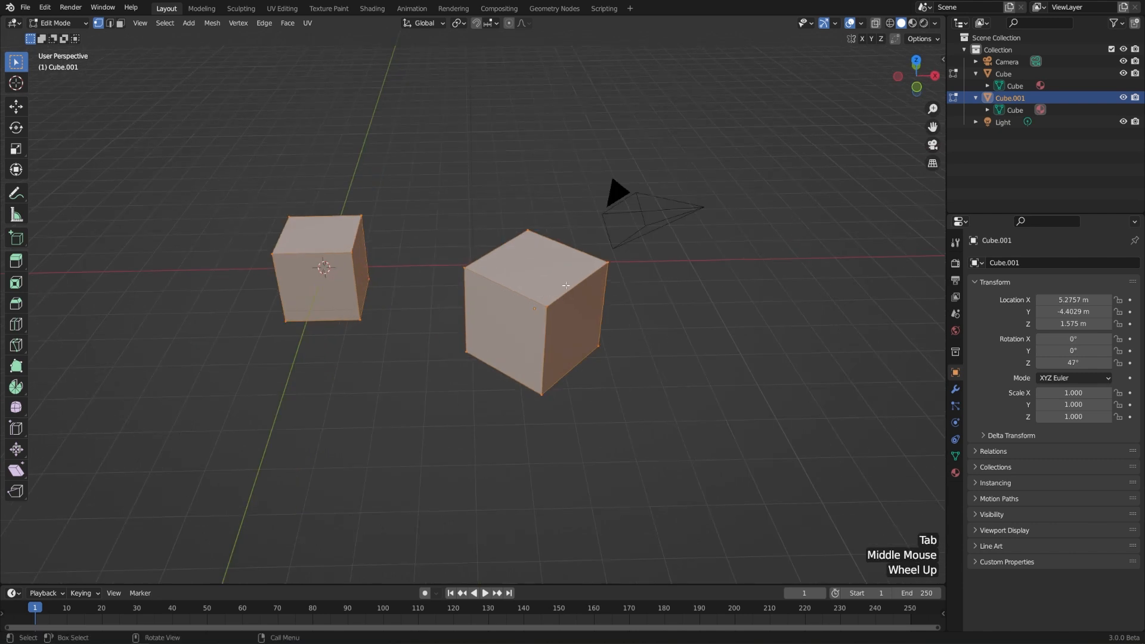
{"action": "mouse_move", "coordinate": [574, 271]}
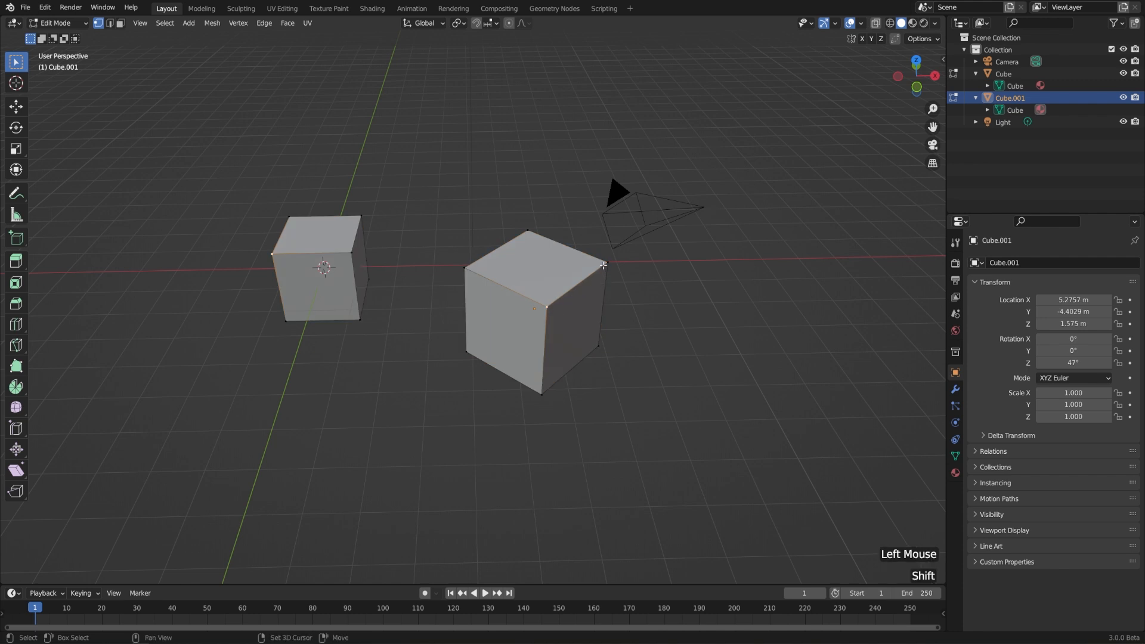
{"action": "key", "text": "g"}
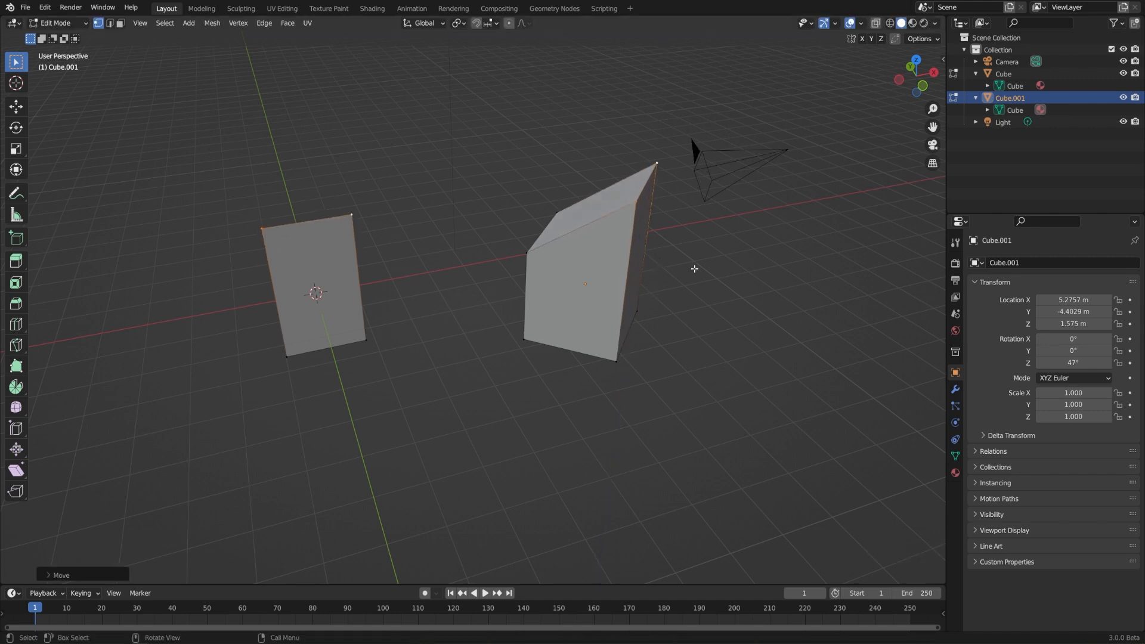
{"action": "mouse_move", "coordinate": [515, 267]}
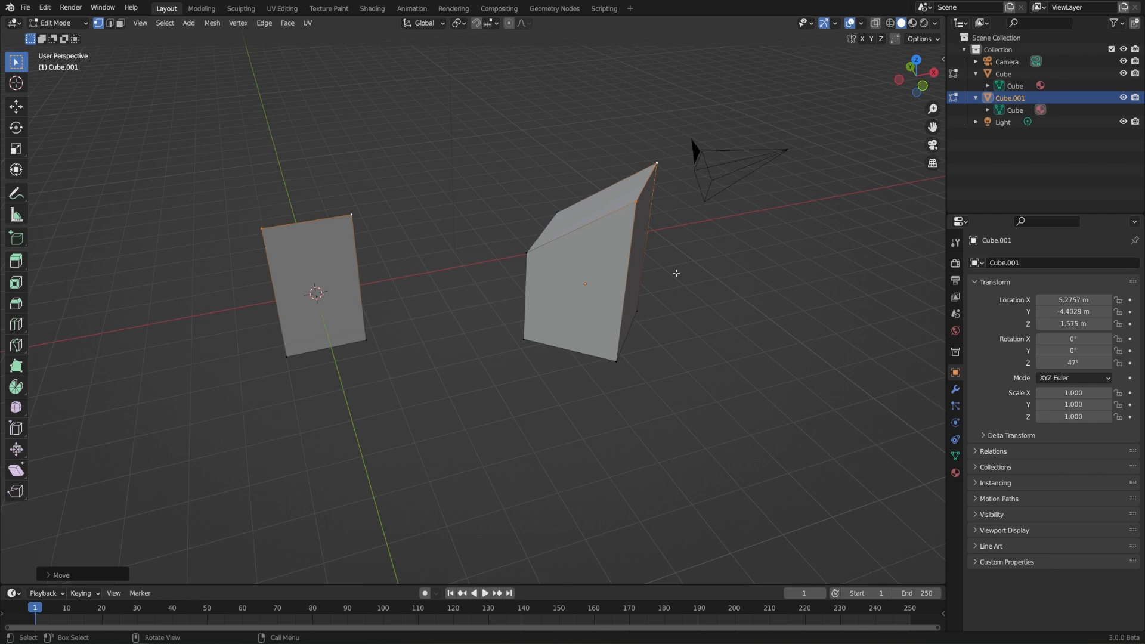
With Local transform orientation, scale Cube.001 to X 4.497, Y 2.035, Z 2.035
{"action": "key", "text": "Tab"}
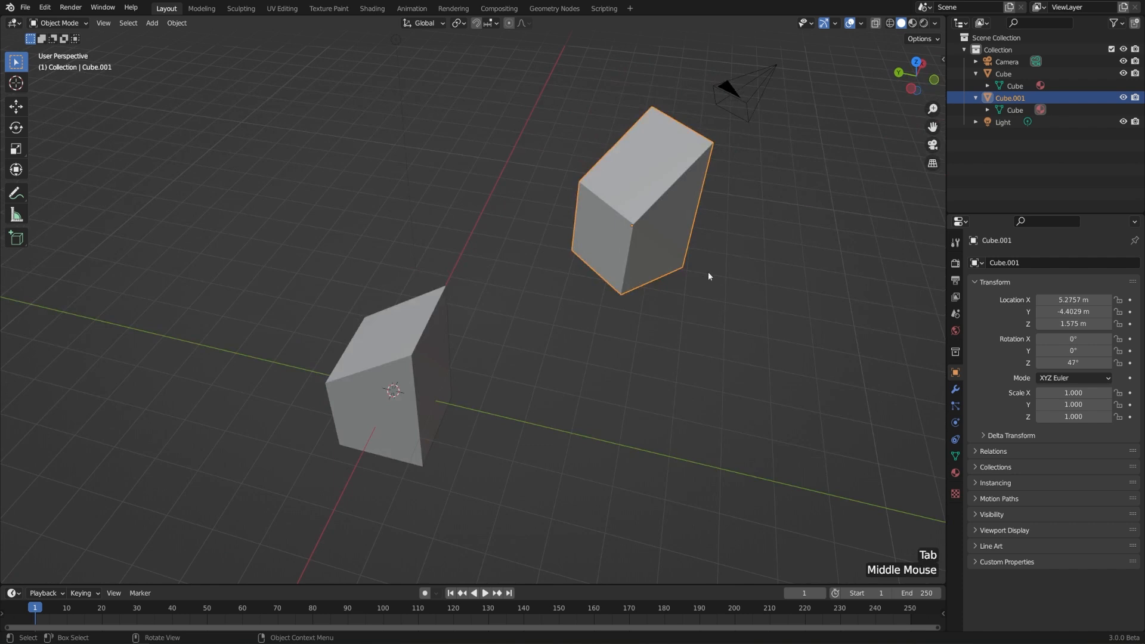
{"action": "left_click", "coordinate": [422, 23]}
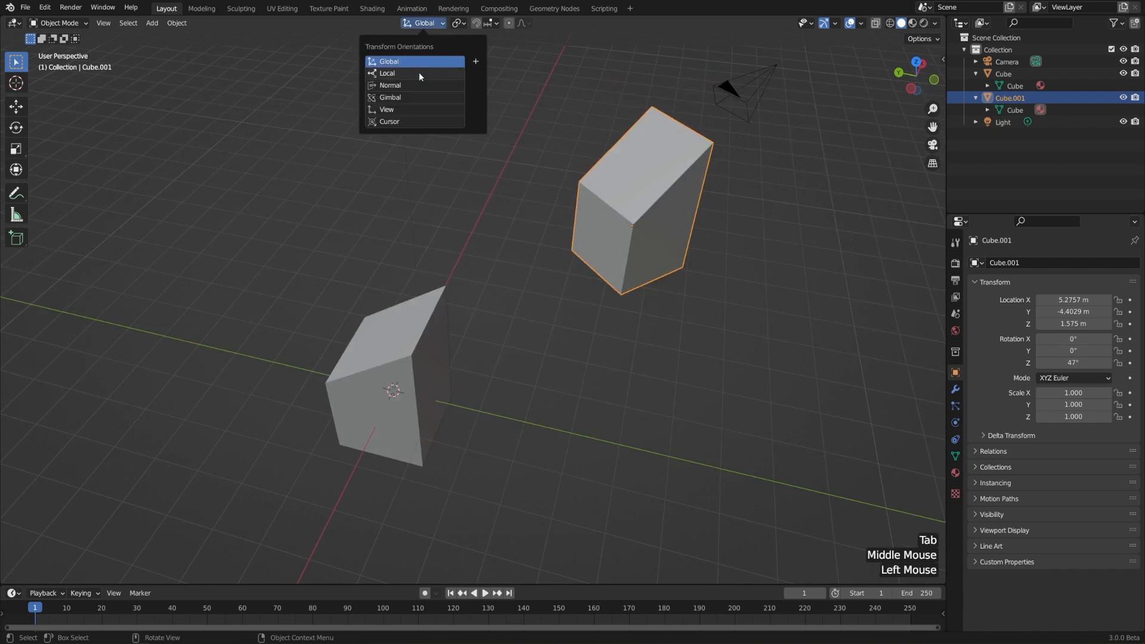
{"action": "left_click", "coordinate": [387, 72]}
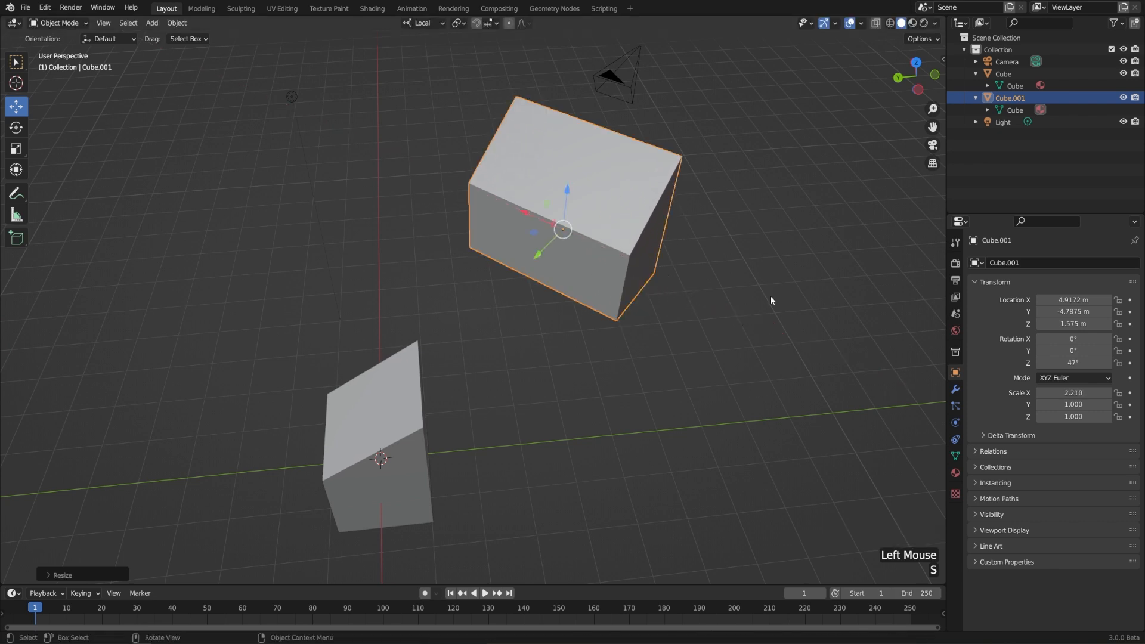
{"action": "key", "text": "s"}
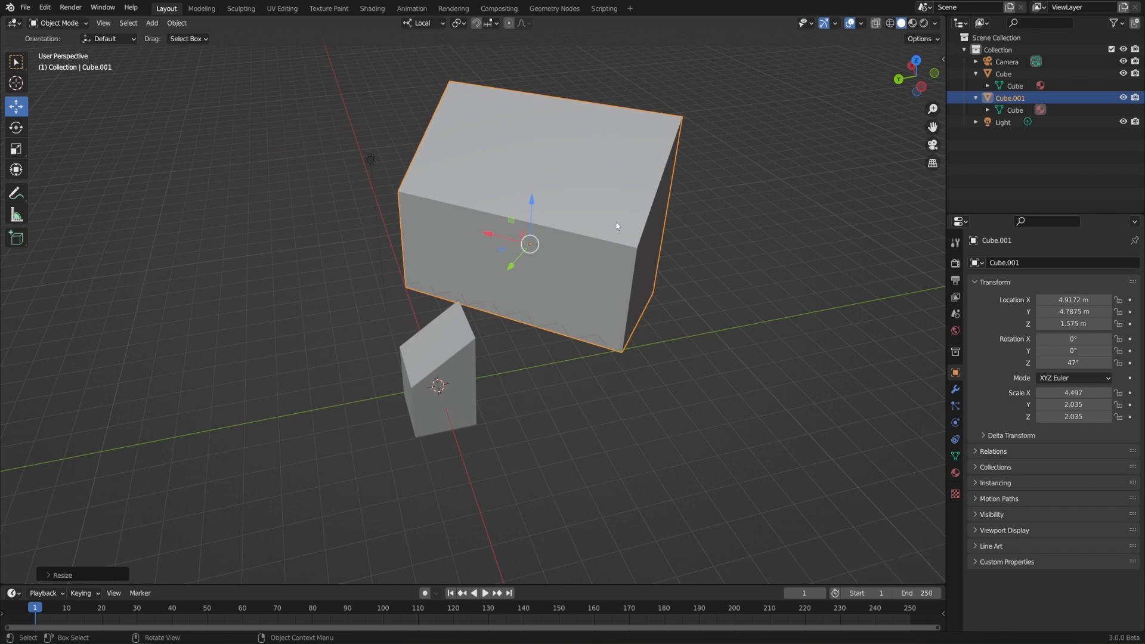
{"action": "key", "text": "Tab"}
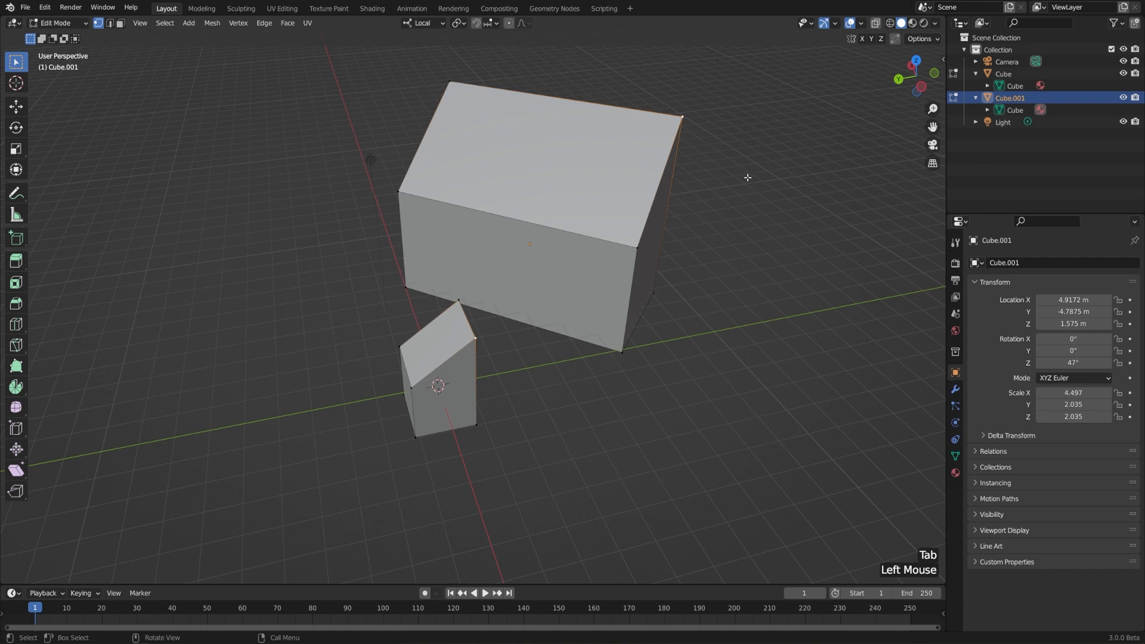
Move top vertices of the shared mesh into slanted wedges and return to Object Mode
{"action": "key", "text": "g"}
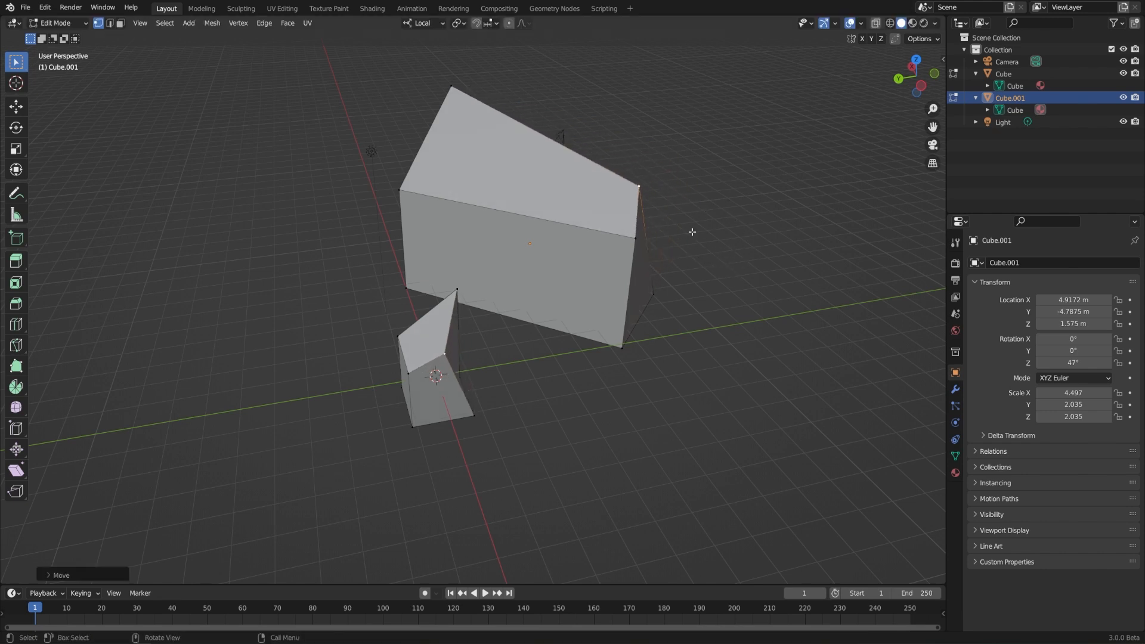
{"action": "key", "text": "Tab"}
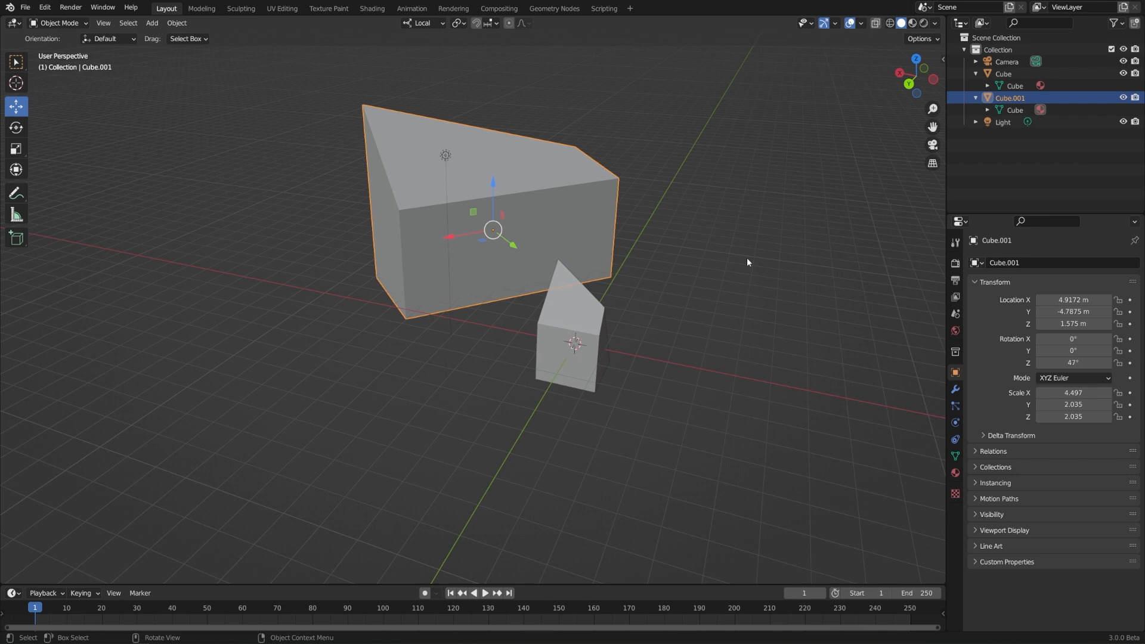
{"action": "mouse_move", "coordinate": [733, 259]}
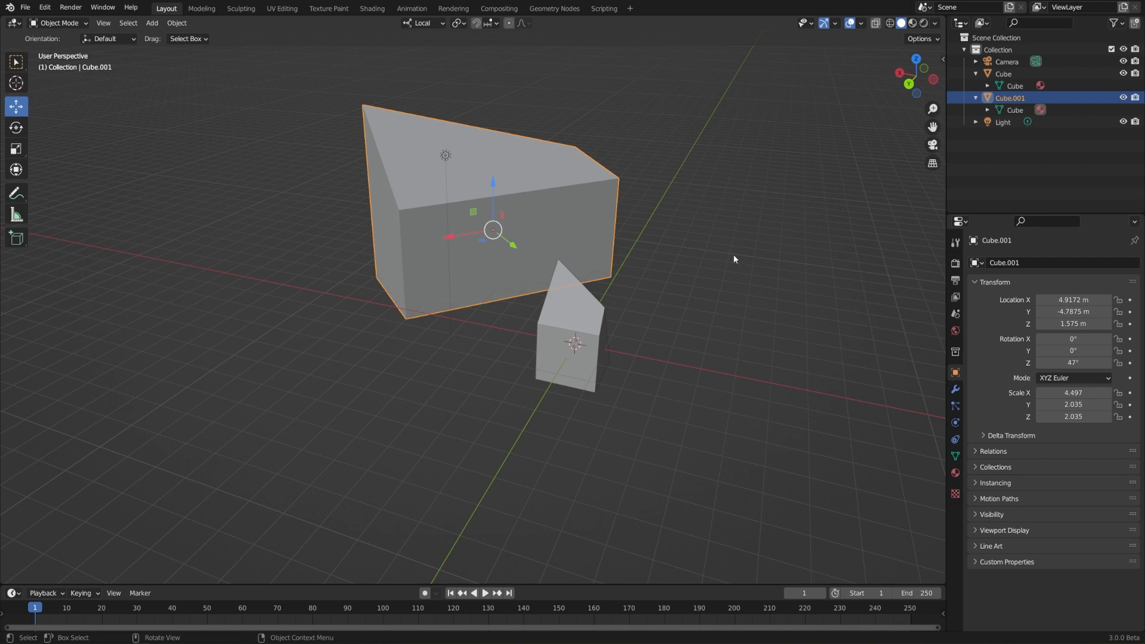
Delete both linked cubes, add a fresh Mesh > Cube at the origin and enter Edit Mode
{"action": "left_click", "coordinate": [577, 343]}
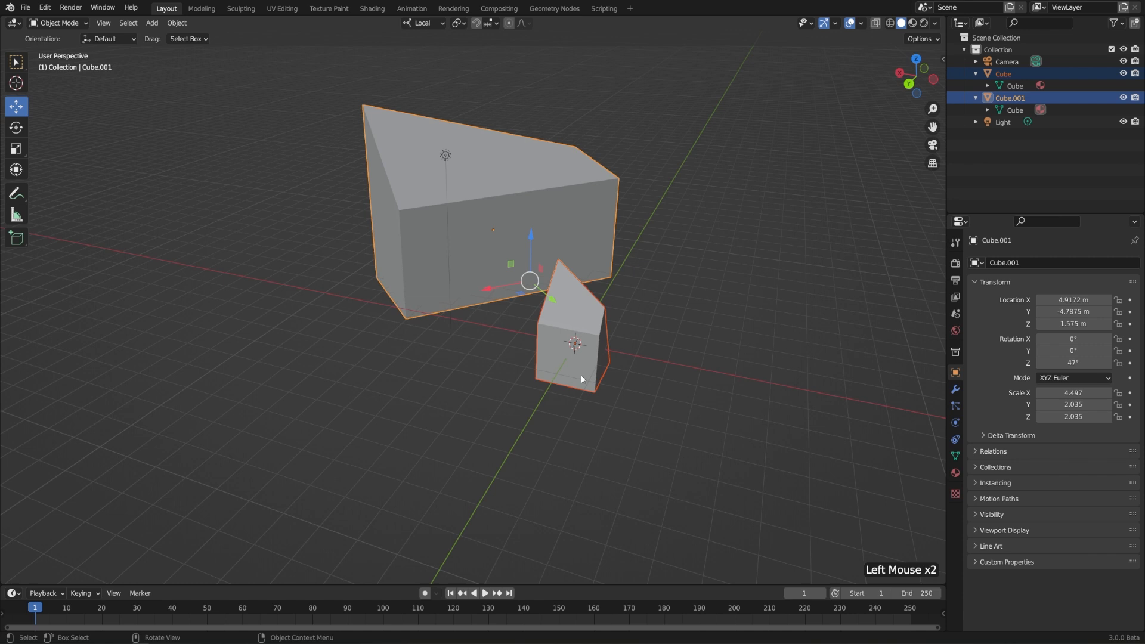
{"action": "key", "text": "shift+a"}
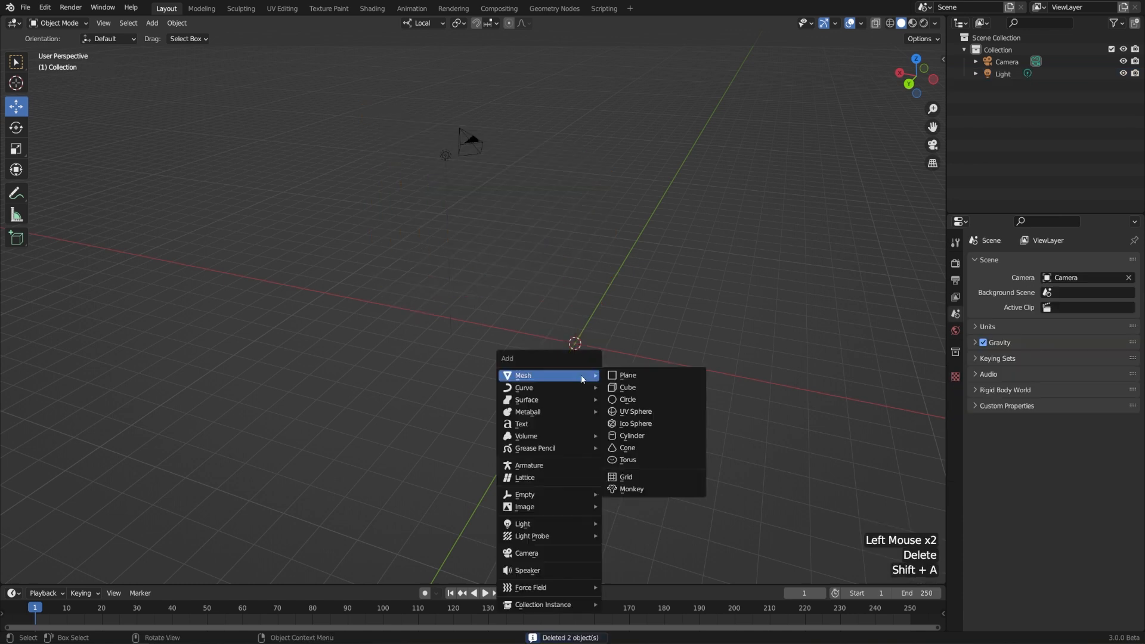
{"action": "left_click", "coordinate": [626, 386]}
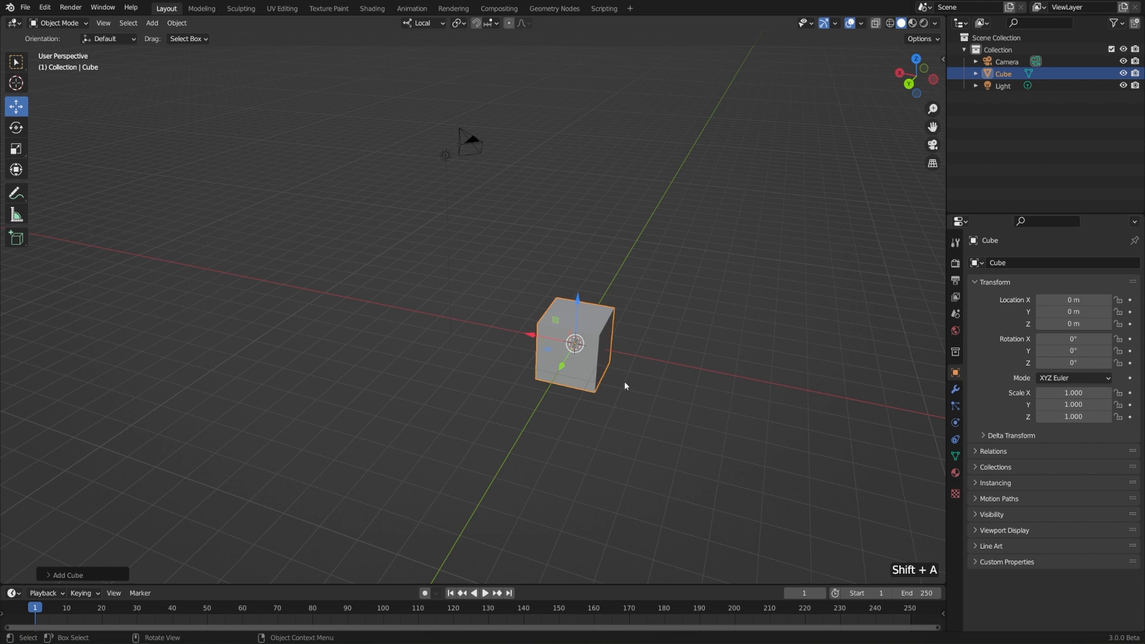
{"action": "key", "text": "Tab"}
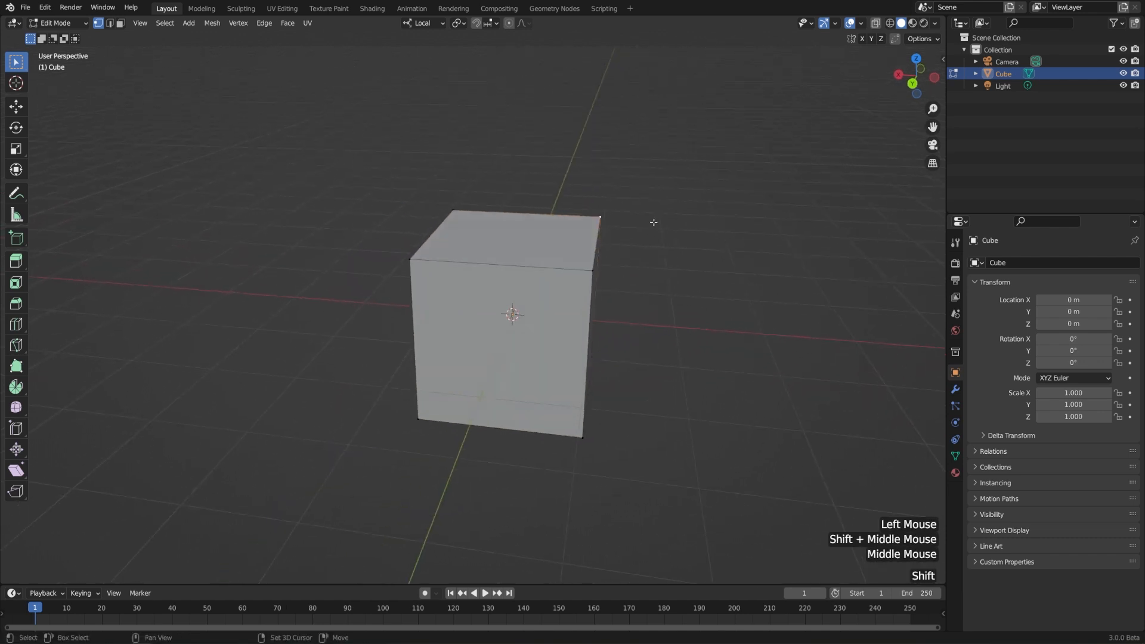
Duplicate an edge with Shift+D and place it aside, then pick the side face's vertices
{"action": "key", "text": "shift+d"}
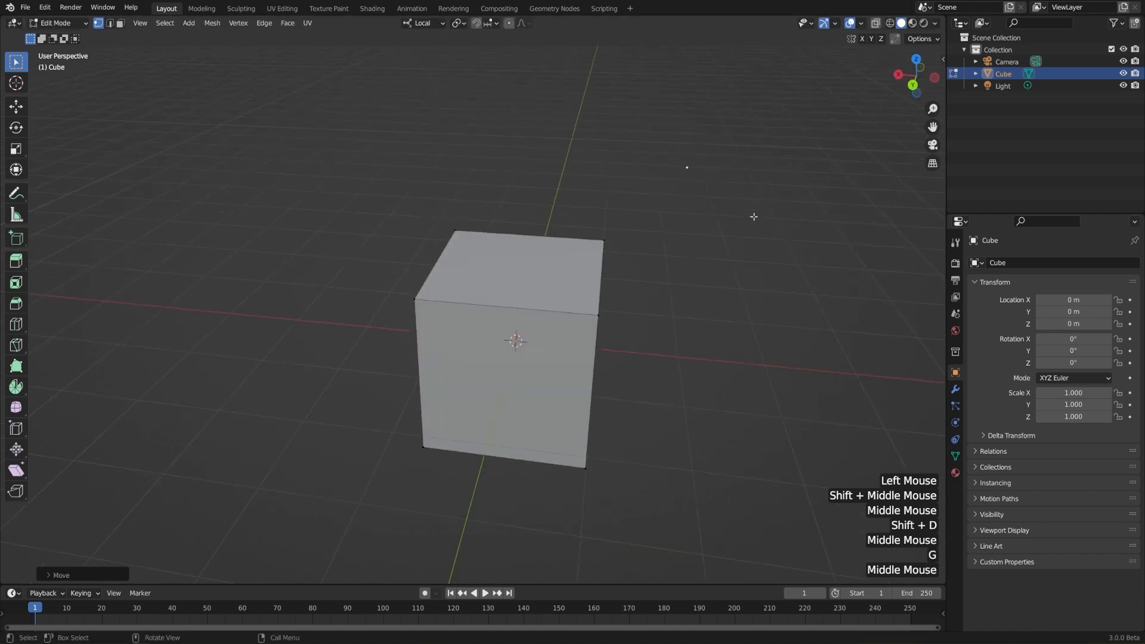
{"action": "left_click_drag", "start_coordinate": [752, 216], "coordinate": [567, 240]}
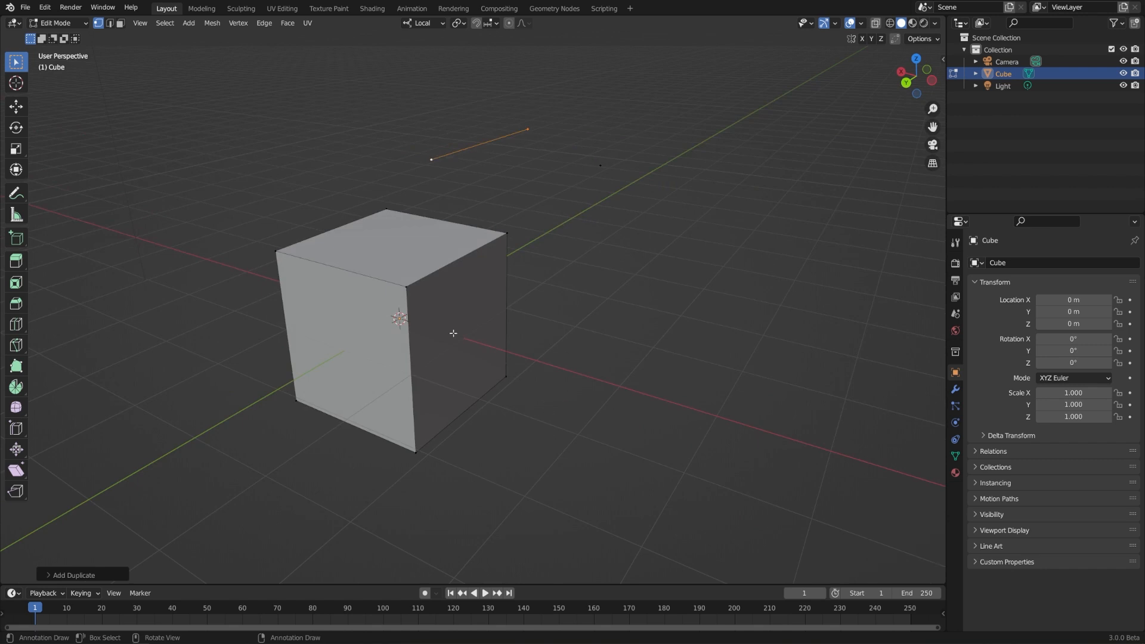
{"action": "left_click", "coordinate": [504, 376]}
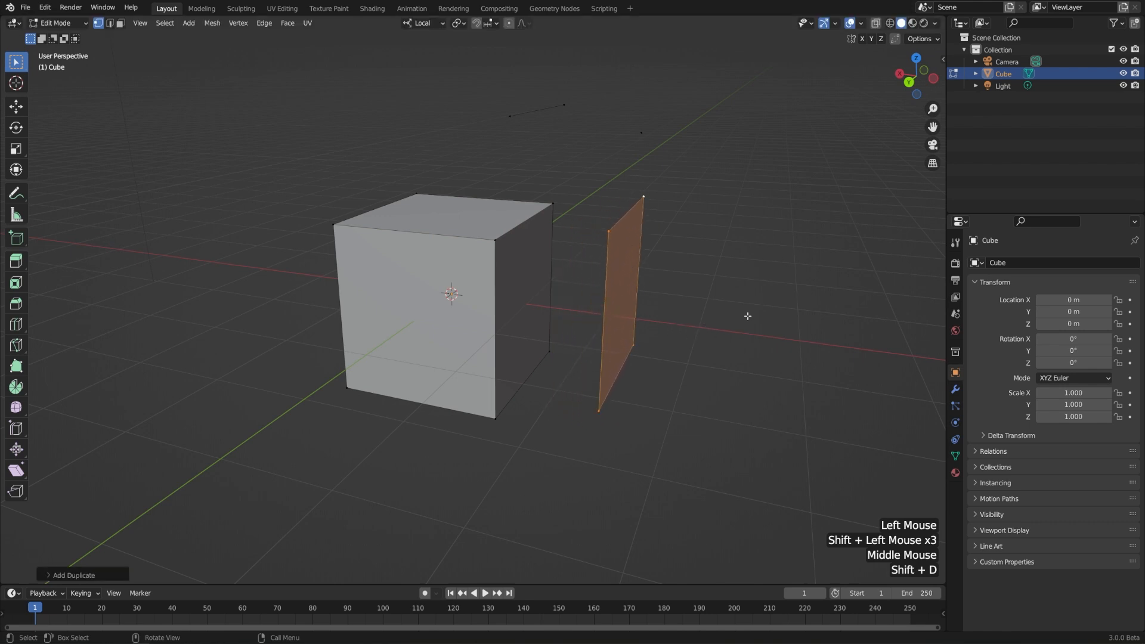
{"action": "mouse_move", "coordinate": [389, 197]}
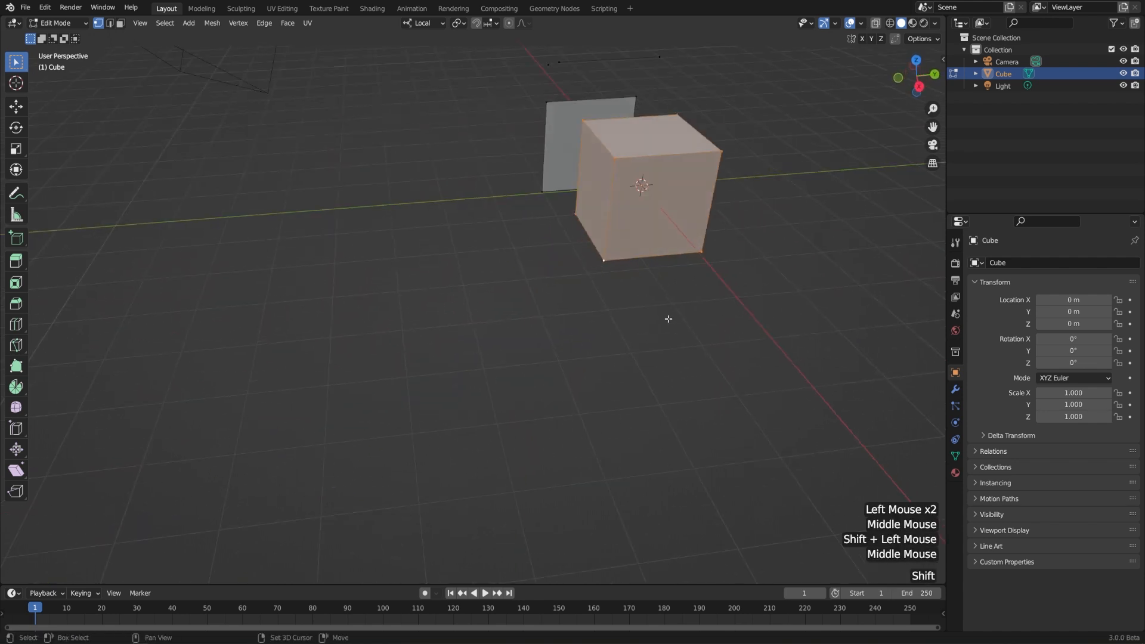
Duplicate the cube mesh three more times into a row with Shift+D, then return to Object Mode
{"action": "key", "text": "shift+d"}
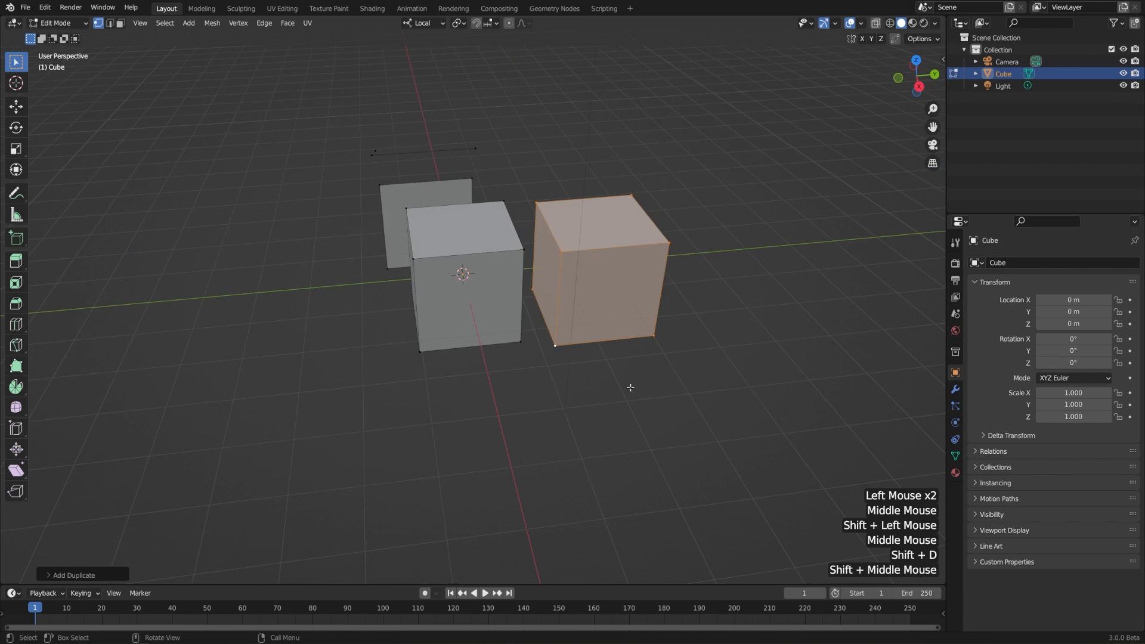
{"action": "key", "text": "shift+d"}
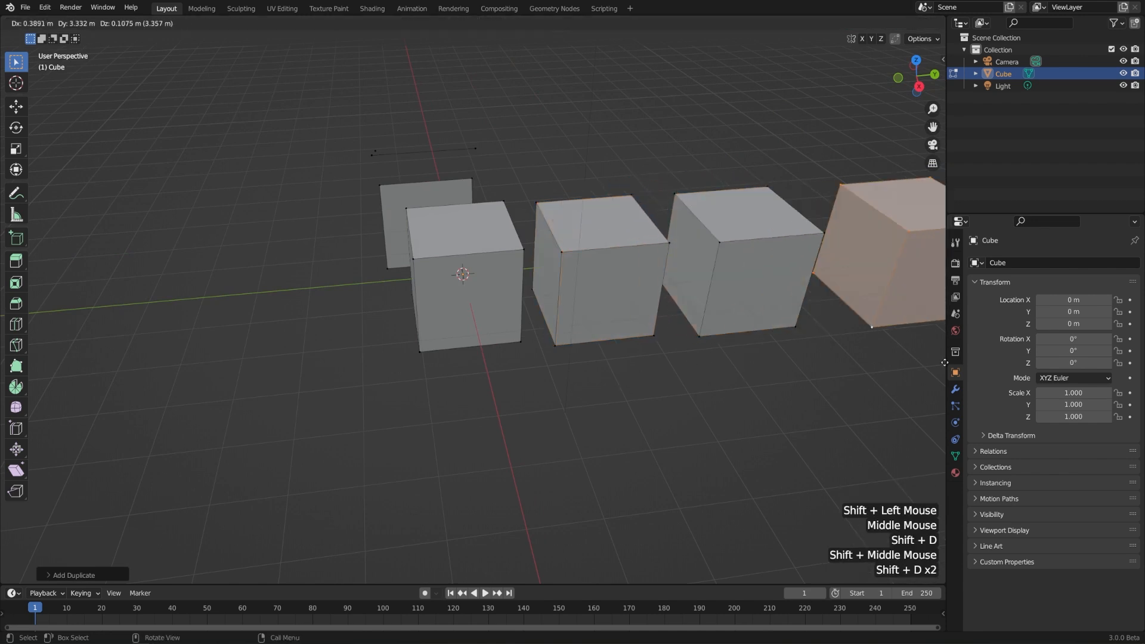
{"action": "key", "text": "Tab"}
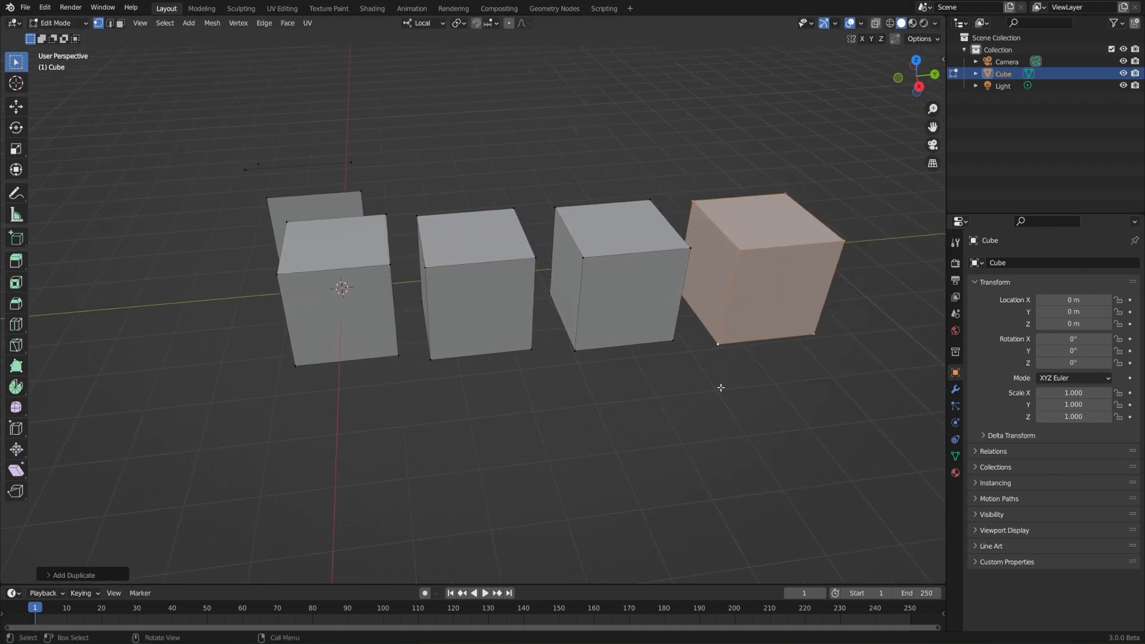
{"action": "left_click", "coordinate": [761, 271]}
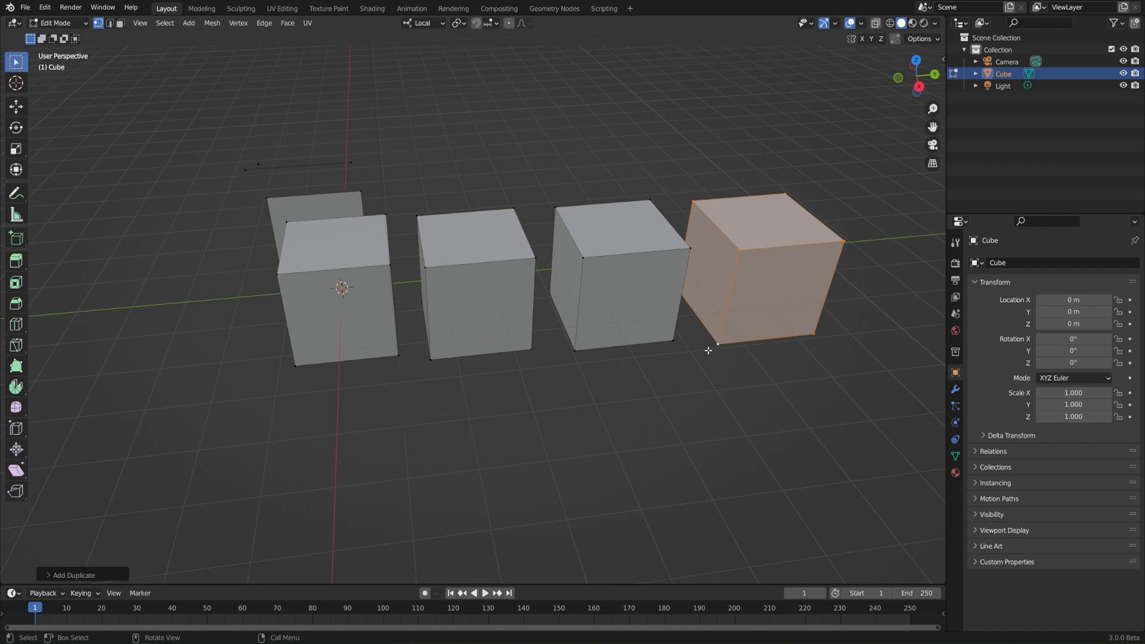
{"action": "key", "text": "Tab"}
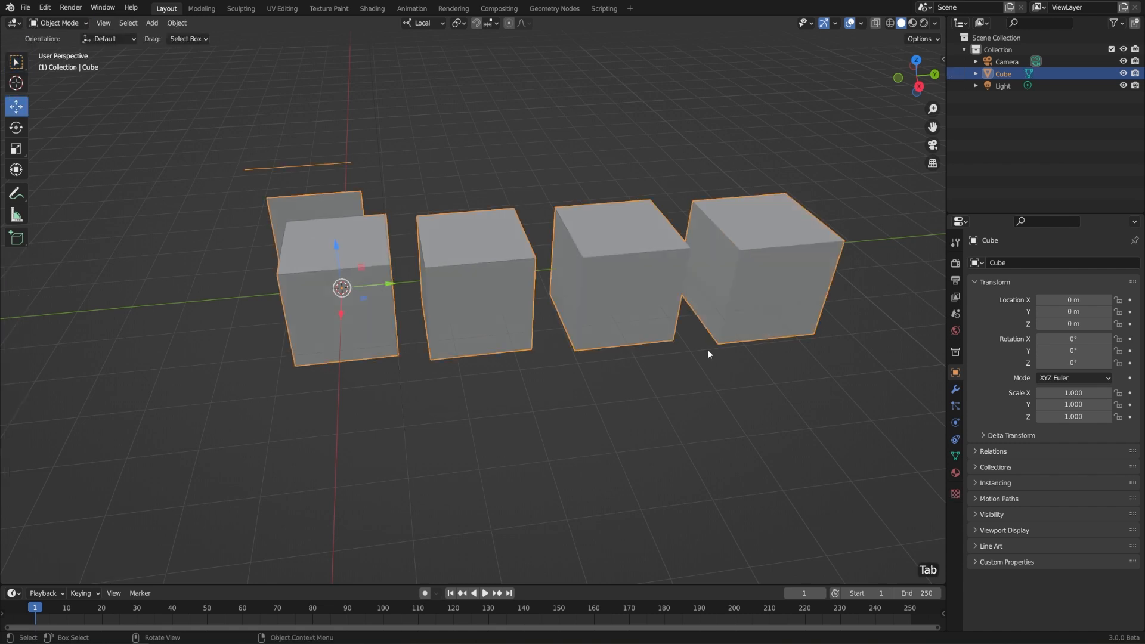
{"action": "scroll", "scroll_direction": "down", "scroll_amount": 3}
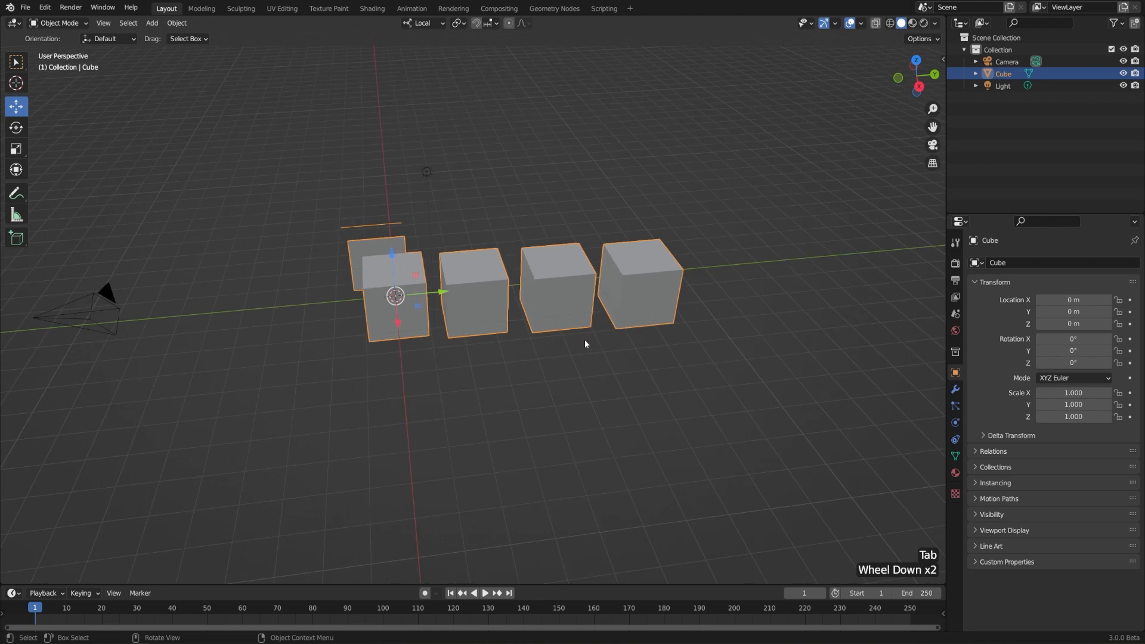
Delete the cubes object and select the camera to show its lens settings
{"action": "key", "text": "Delete"}
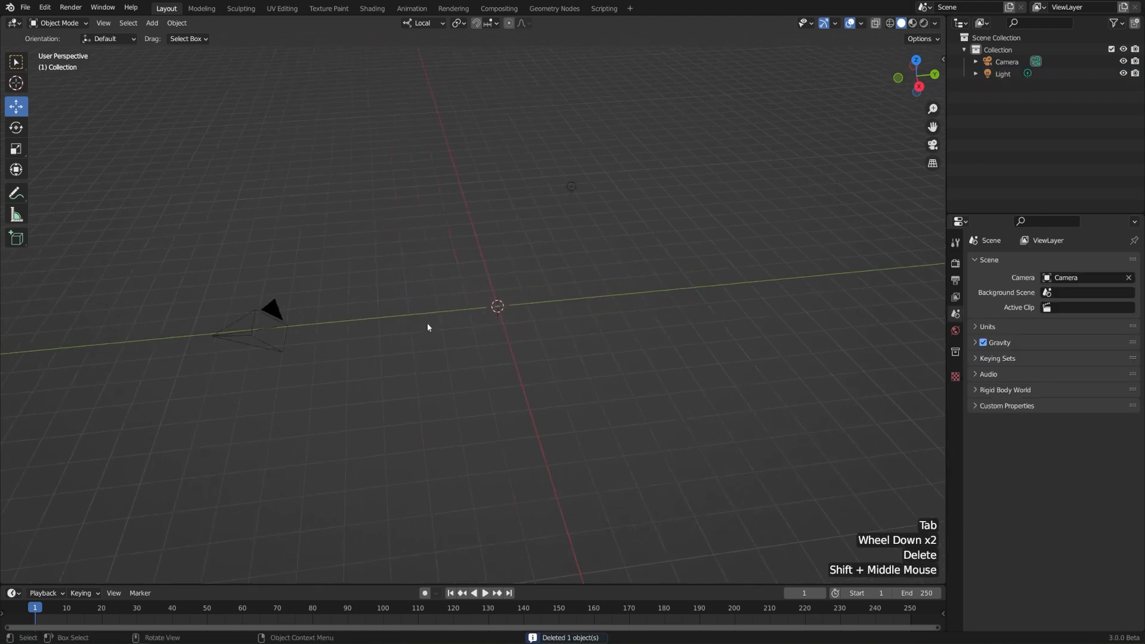
{"action": "left_click", "coordinate": [262, 330]}
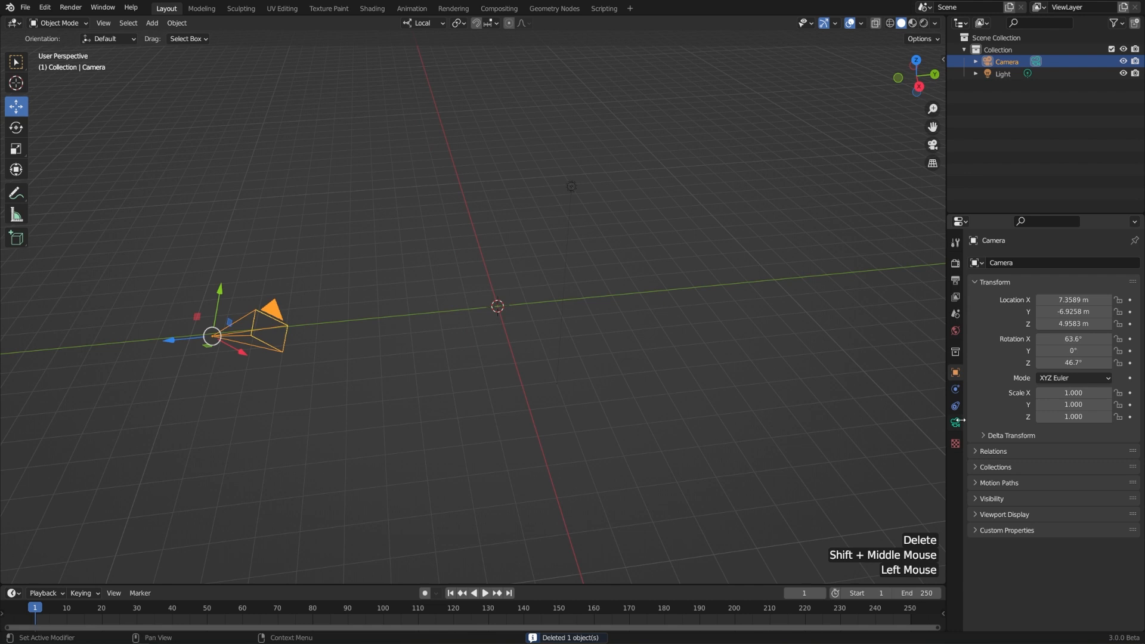
{"action": "left_click", "coordinate": [954, 422]}
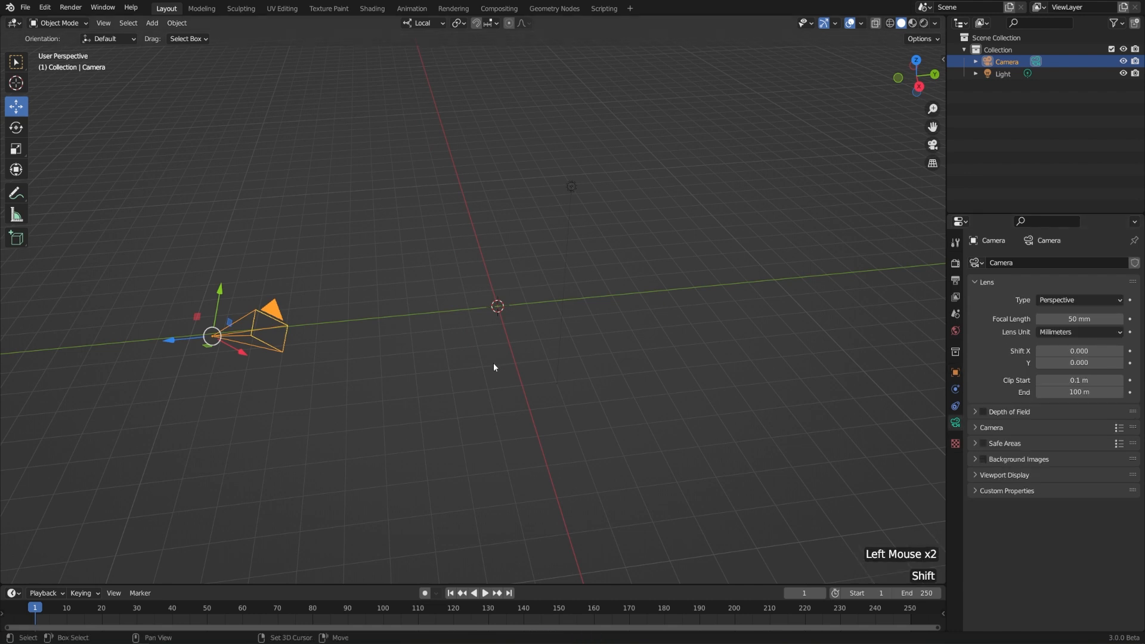
Make an independent camera copy with a 75 mm focal length, then delete it
{"action": "key", "text": "Shift+D"}
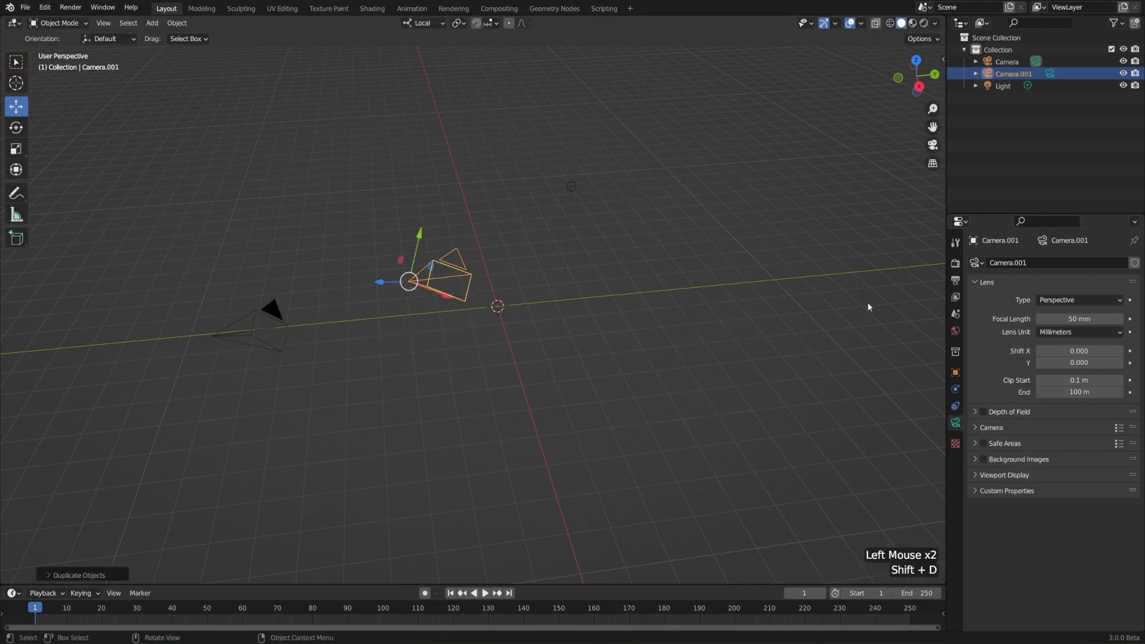
{"action": "left_click_drag", "start_coordinate": [1080, 318], "coordinate": [1124, 318]}
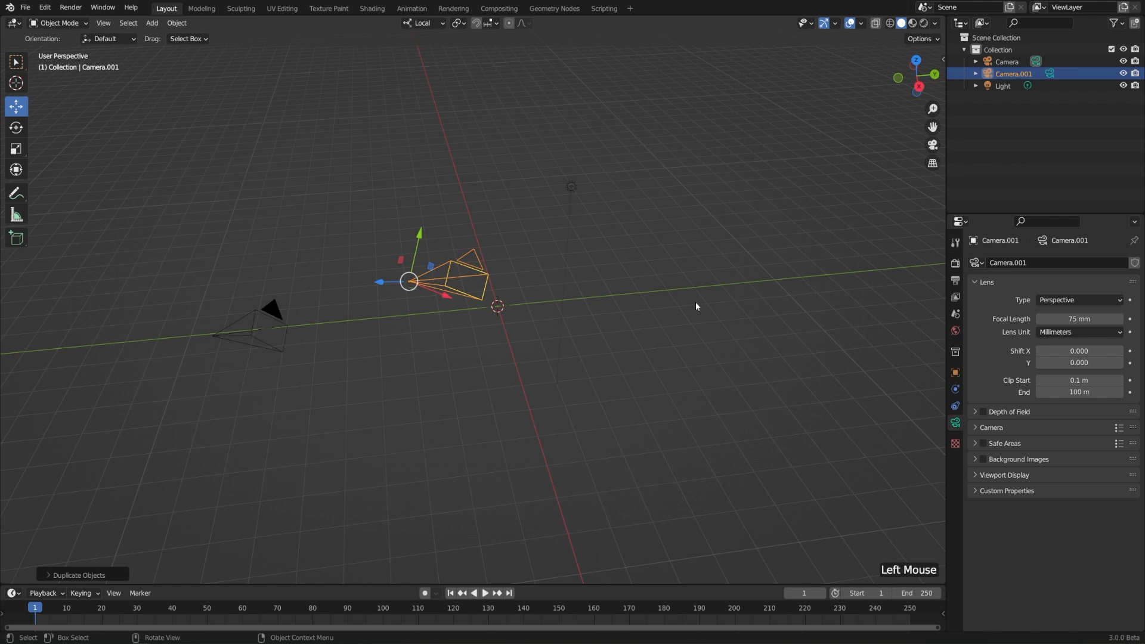
{"action": "key", "text": "Delete"}
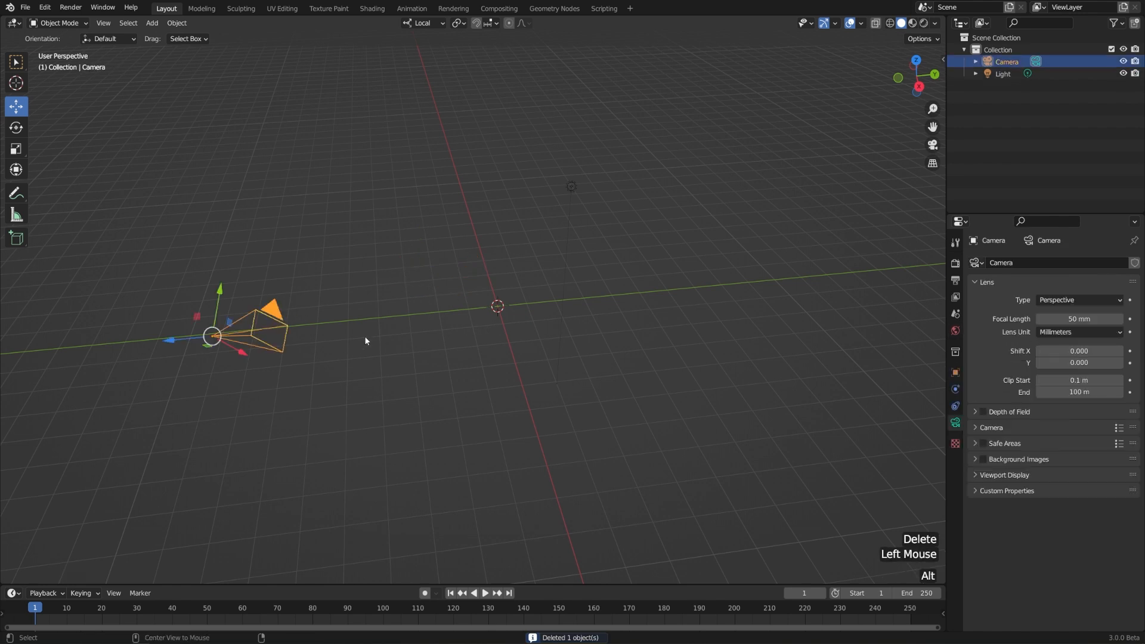
Create a linked camera copy with Alt+D sharing the 98 mm lens data, then select the light
{"action": "left_click", "coordinate": [176, 23]}
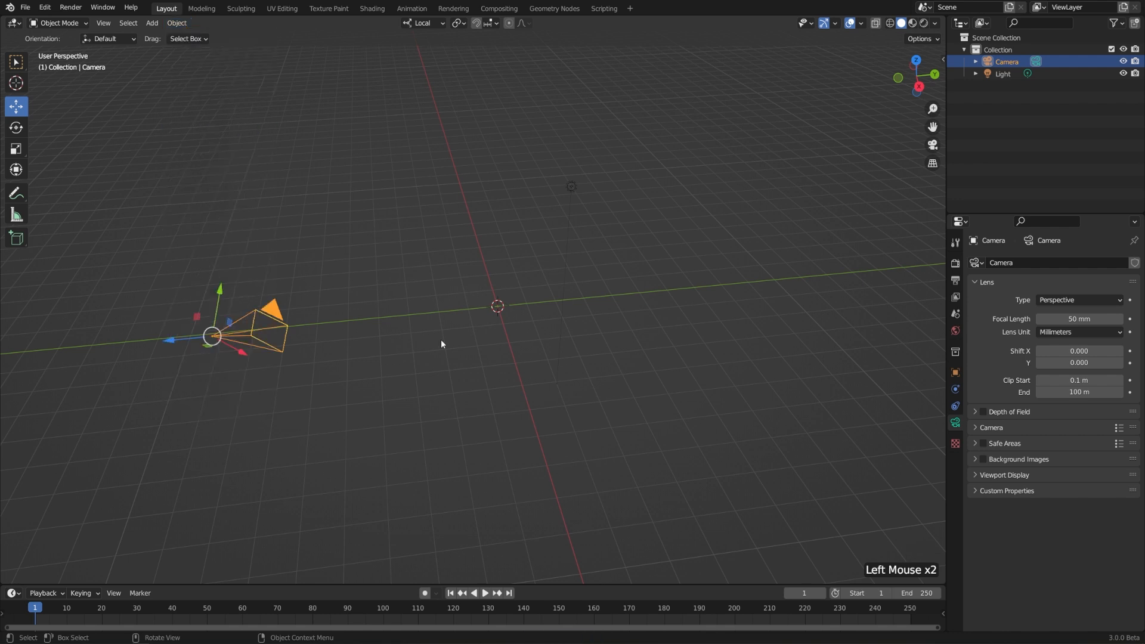
{"action": "key", "text": "alt+d"}
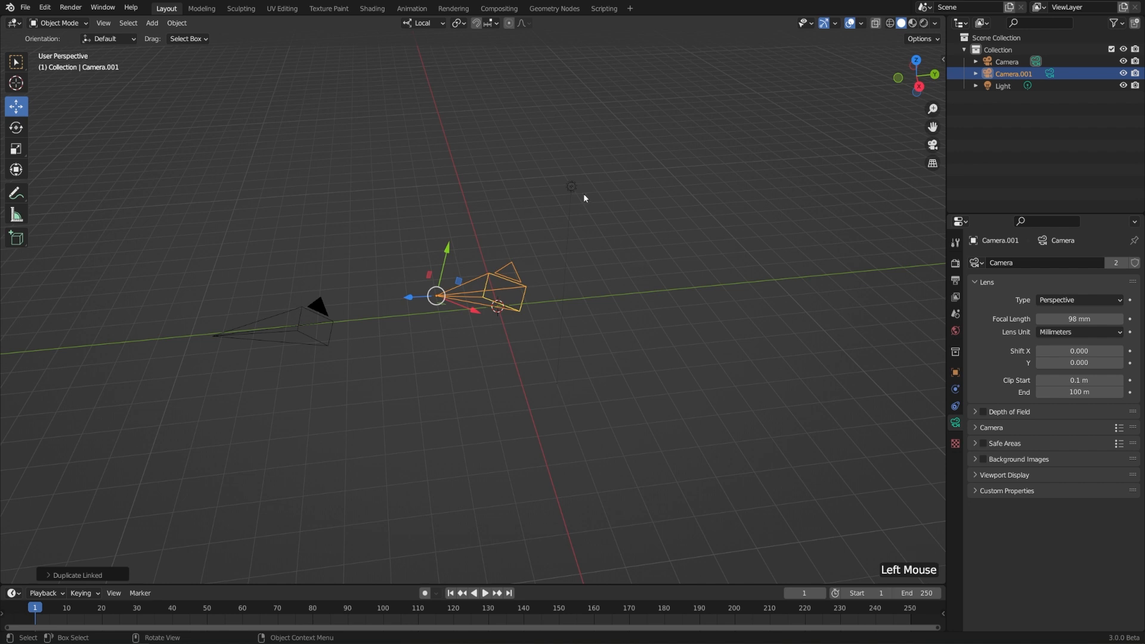
{"action": "left_click", "coordinate": [1002, 86]}
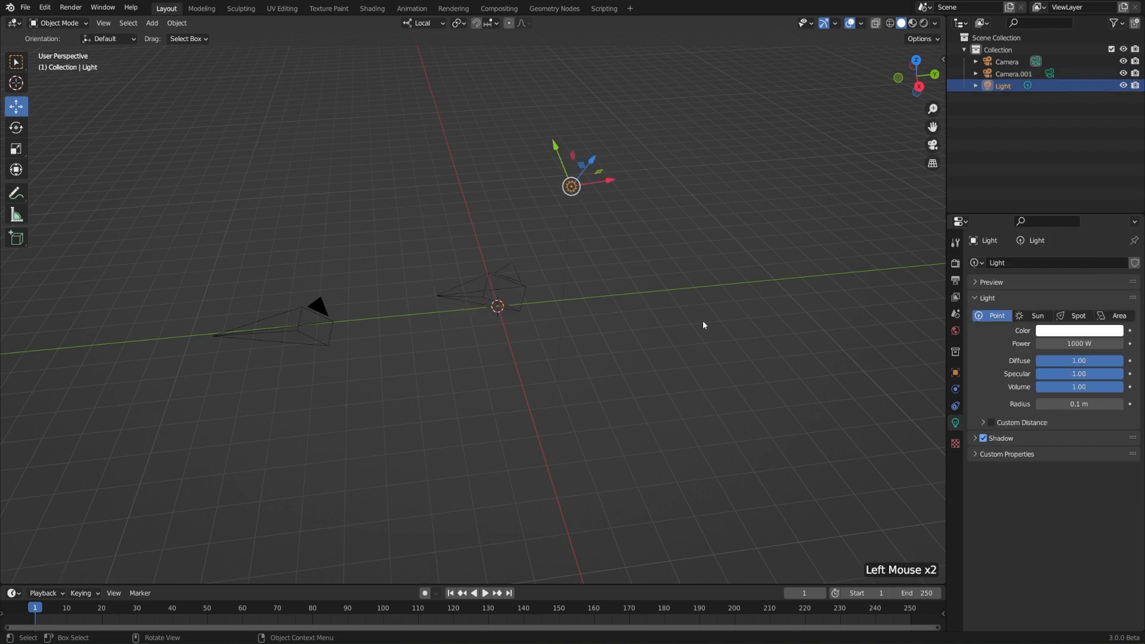